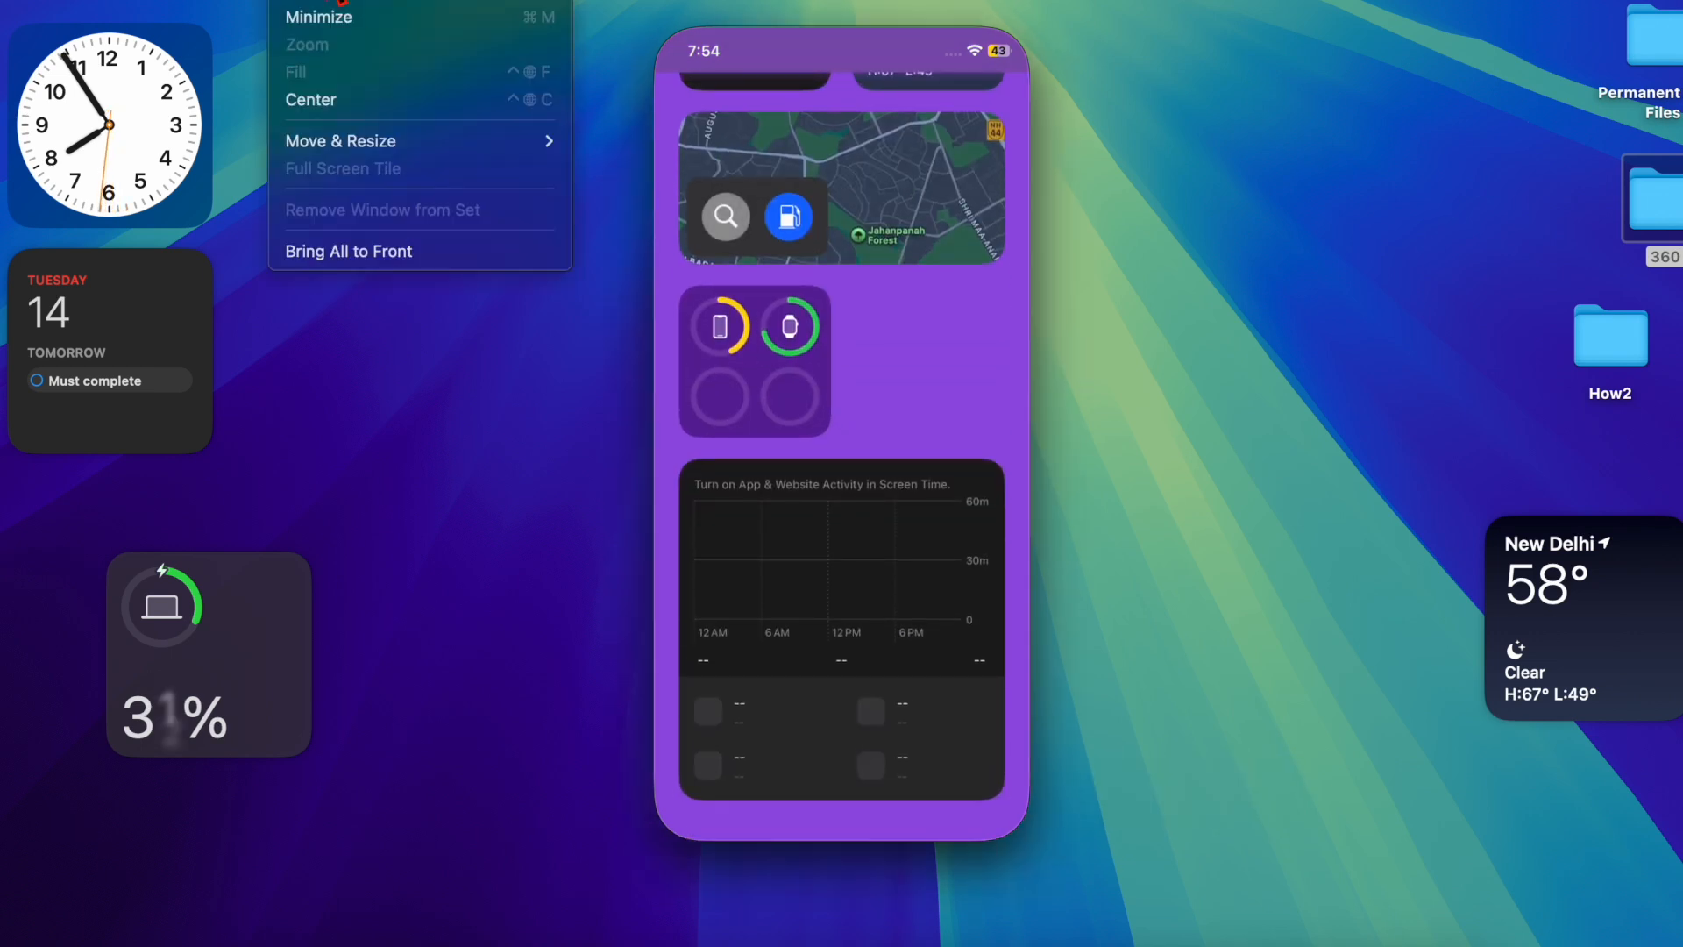
pyautogui.moveTo(340, 140)
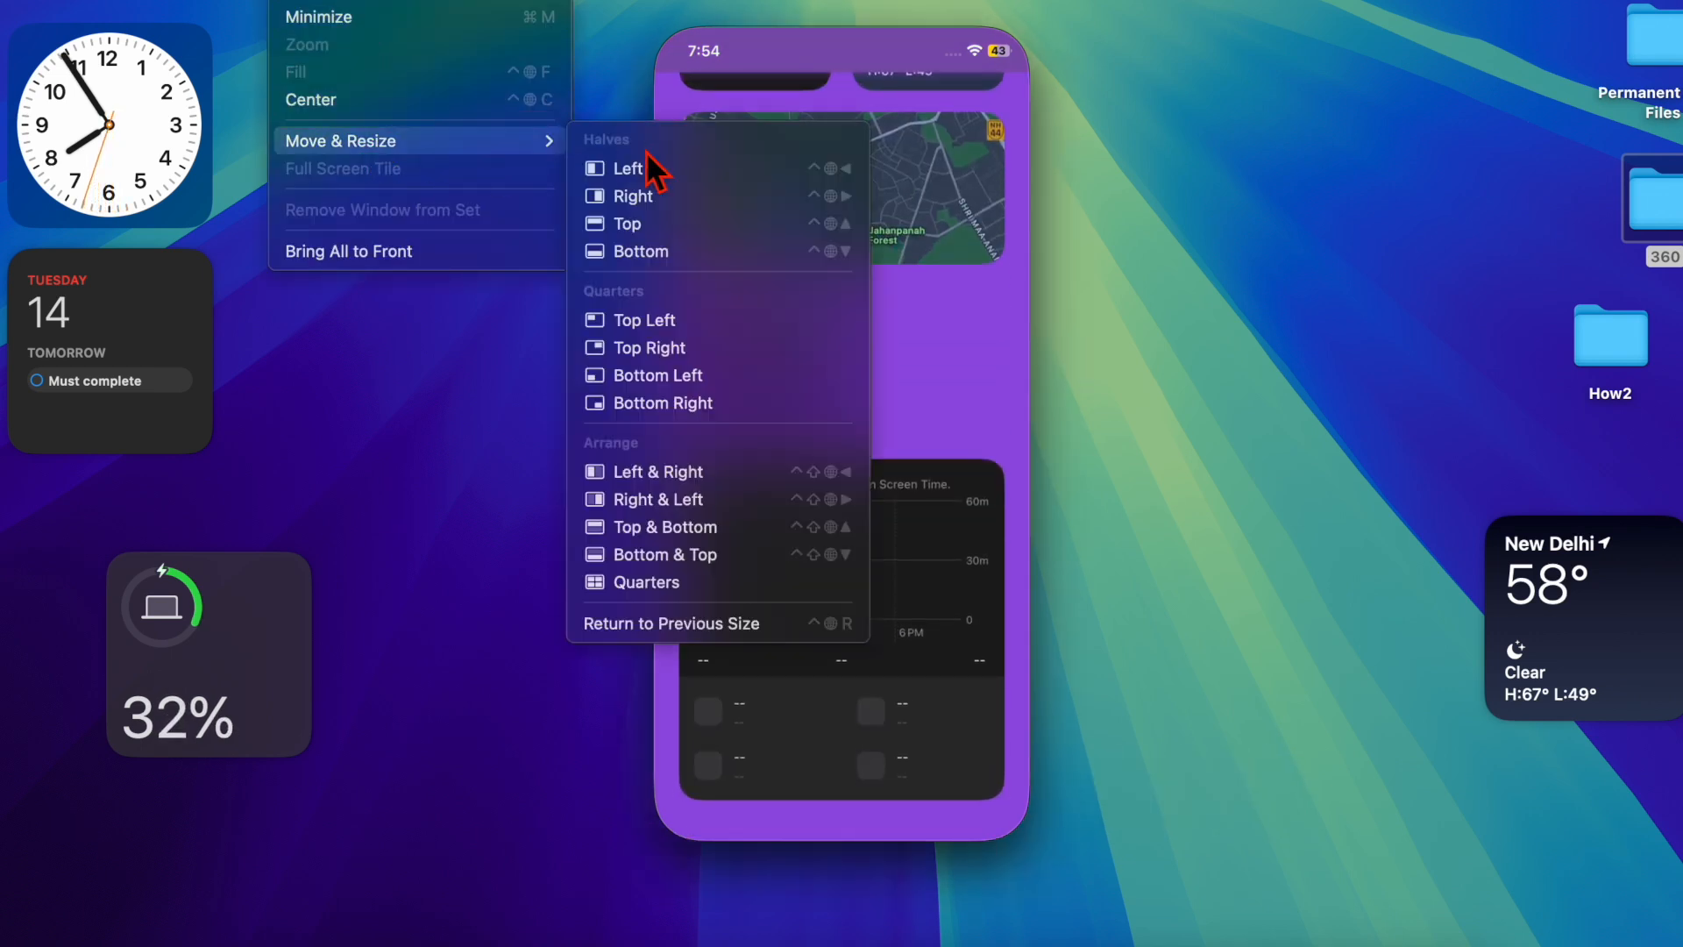
pyautogui.moveTo(687, 347)
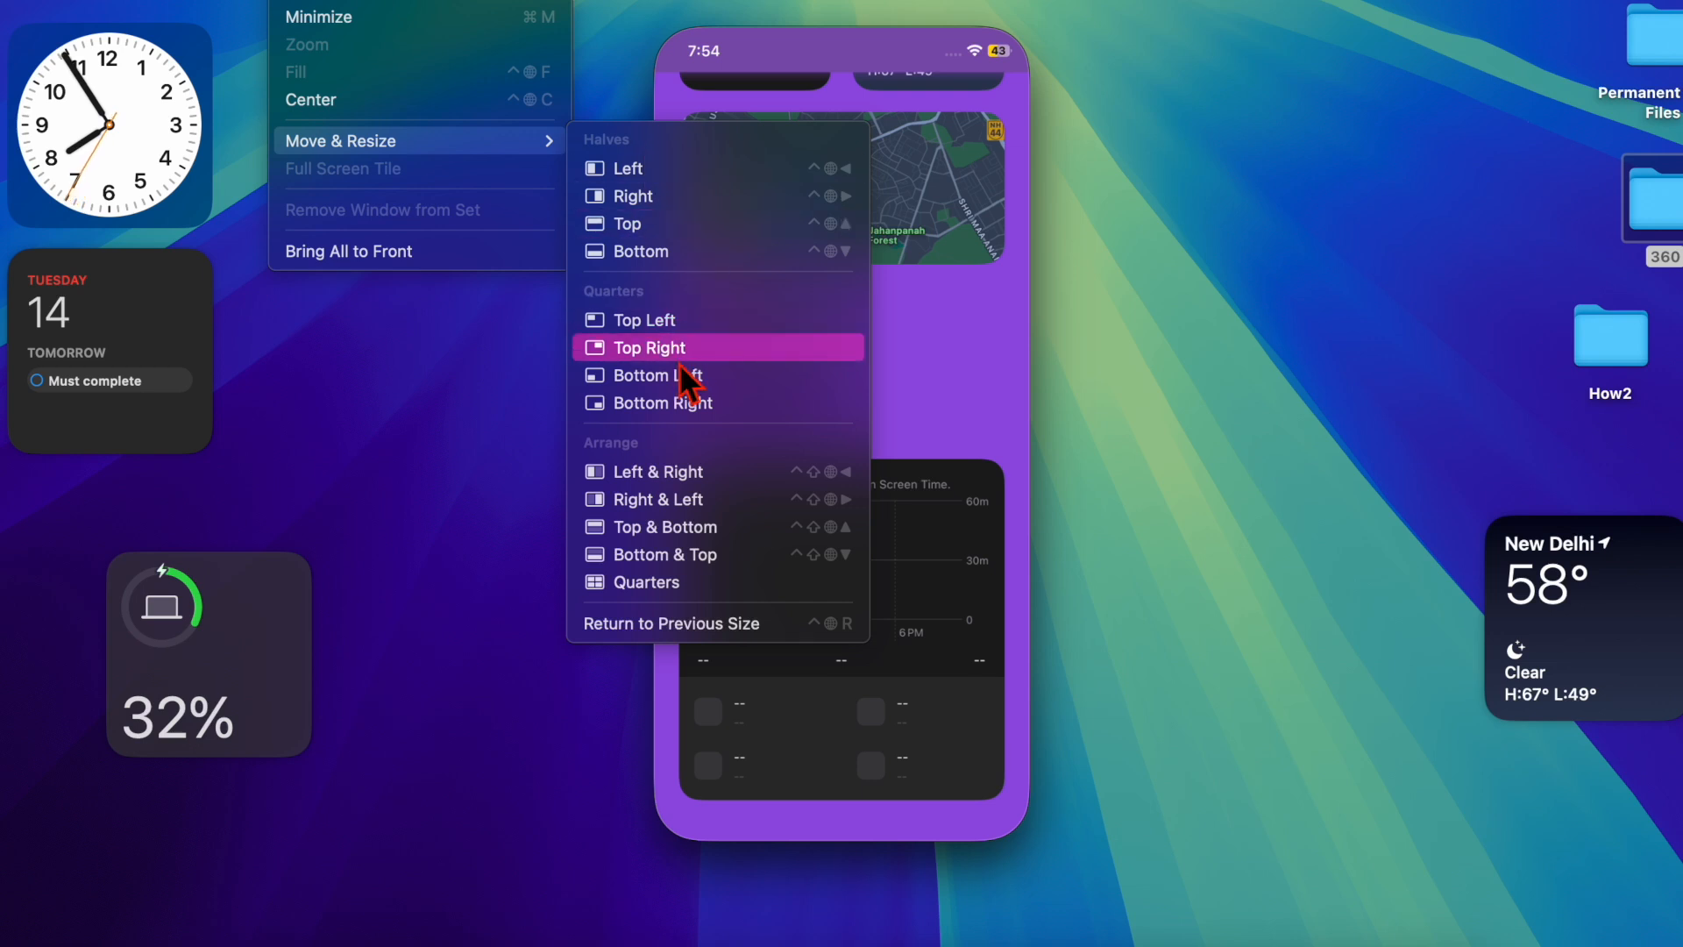
# - Tile the window to the top-right quarter, then scroll the widget gallery to Screen Time
pyautogui.click(649, 347)
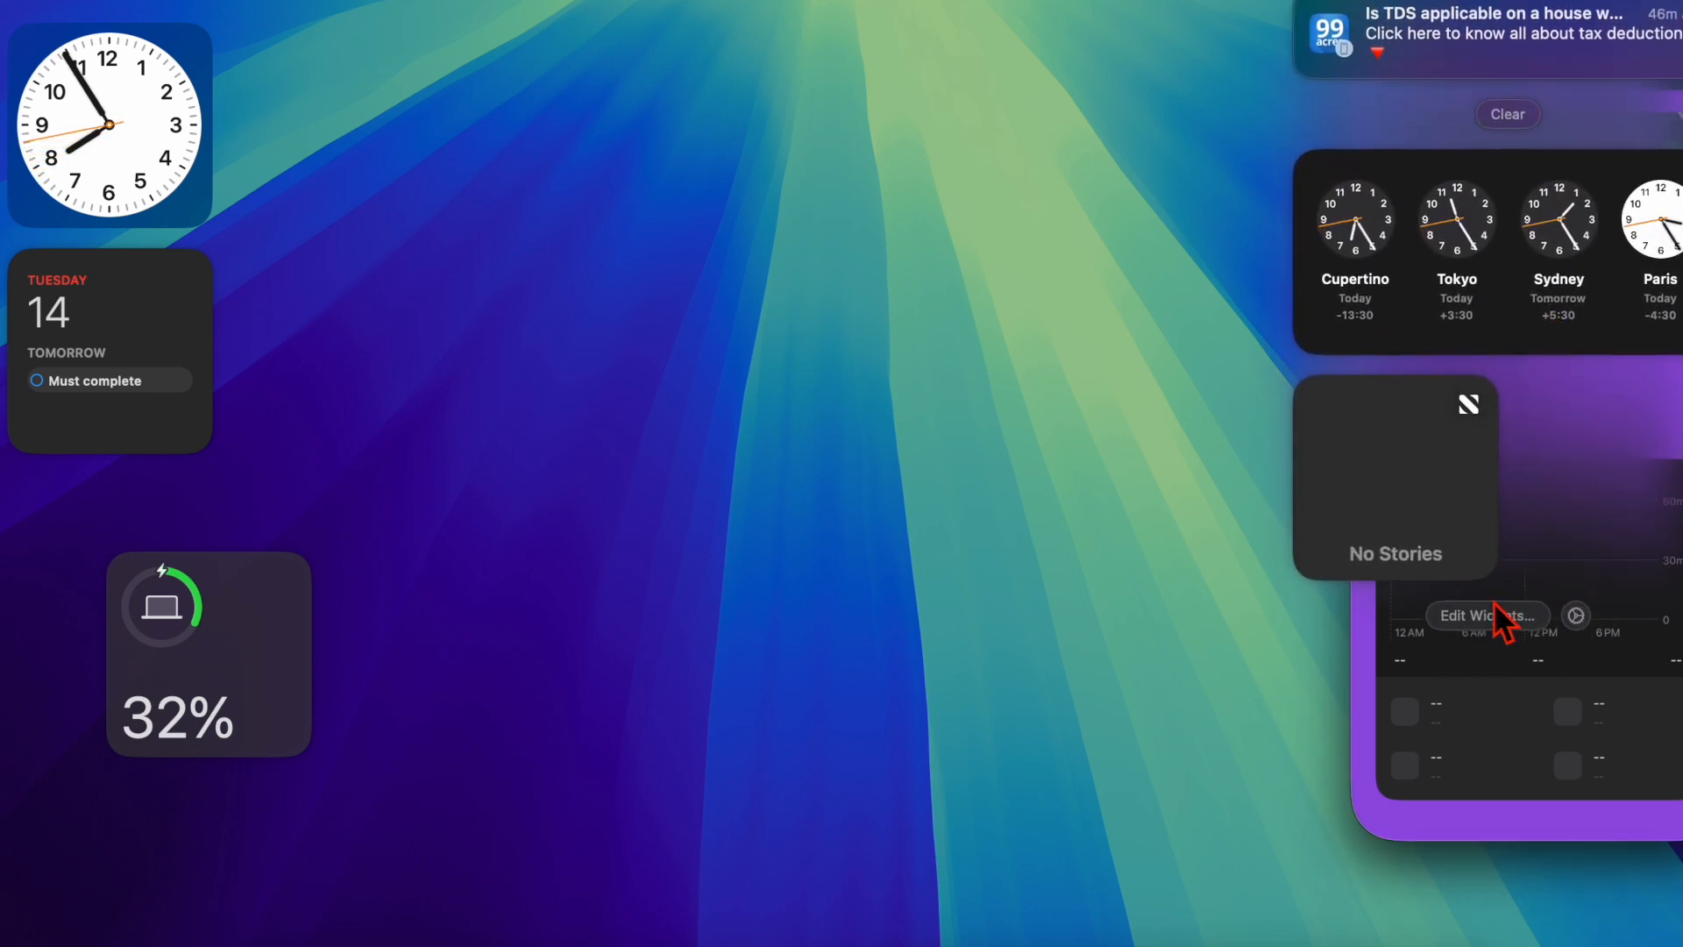
pyautogui.click(1486, 615)
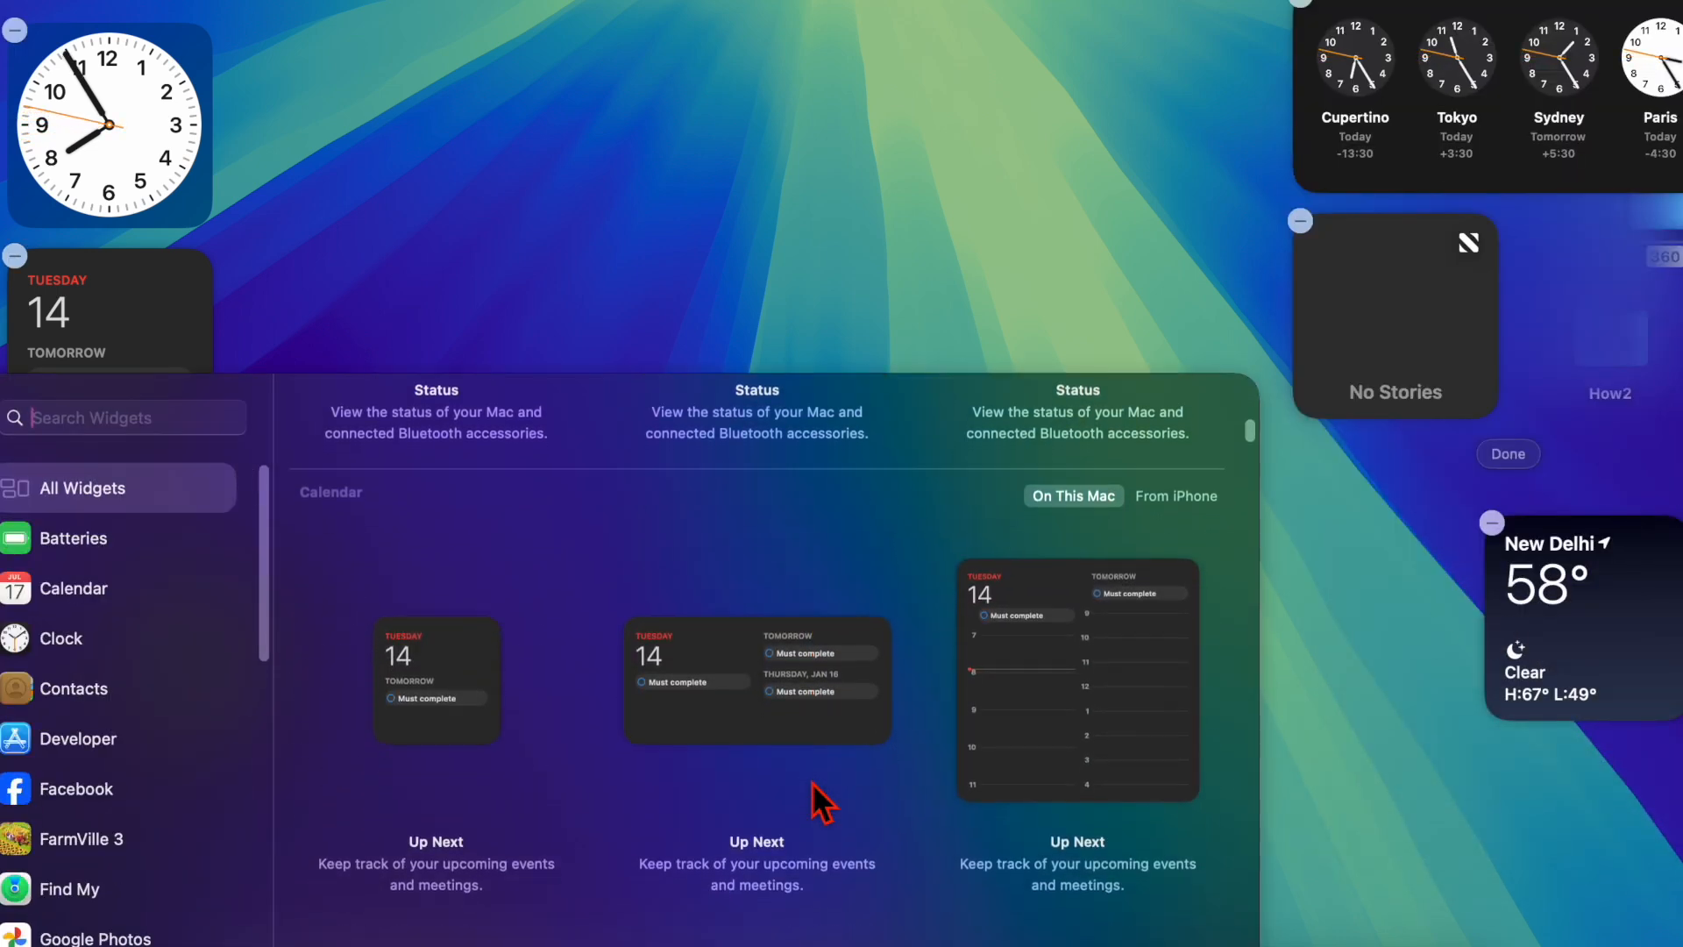
pyautogui.scroll(-3)
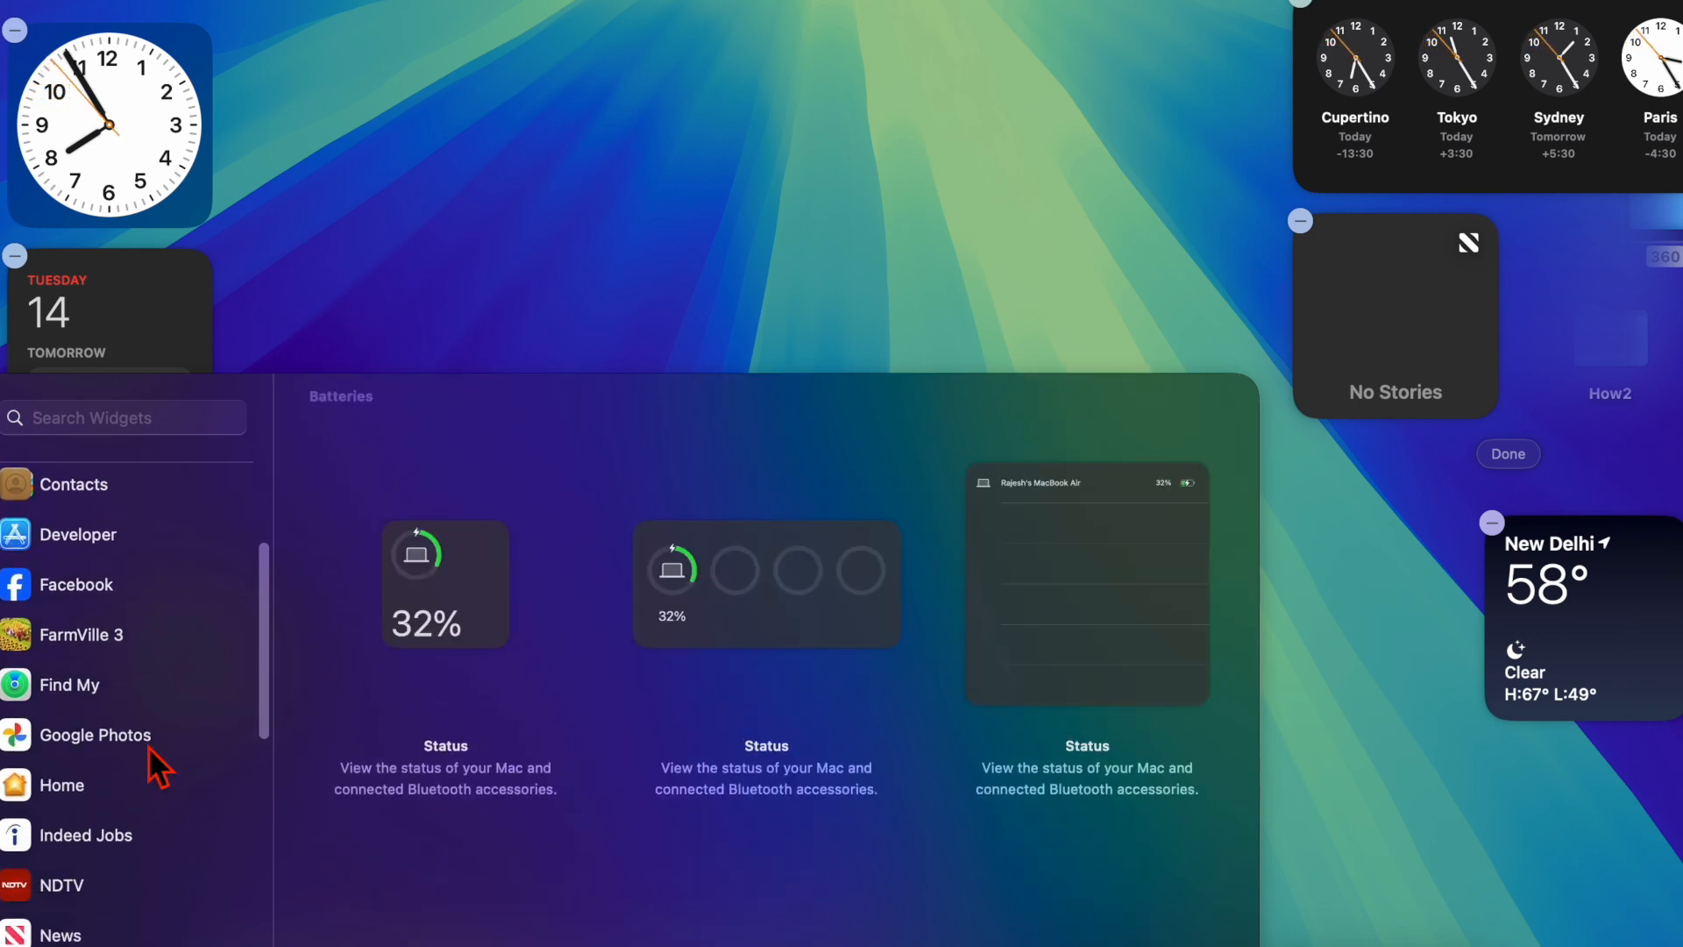
pyautogui.scroll(-3)
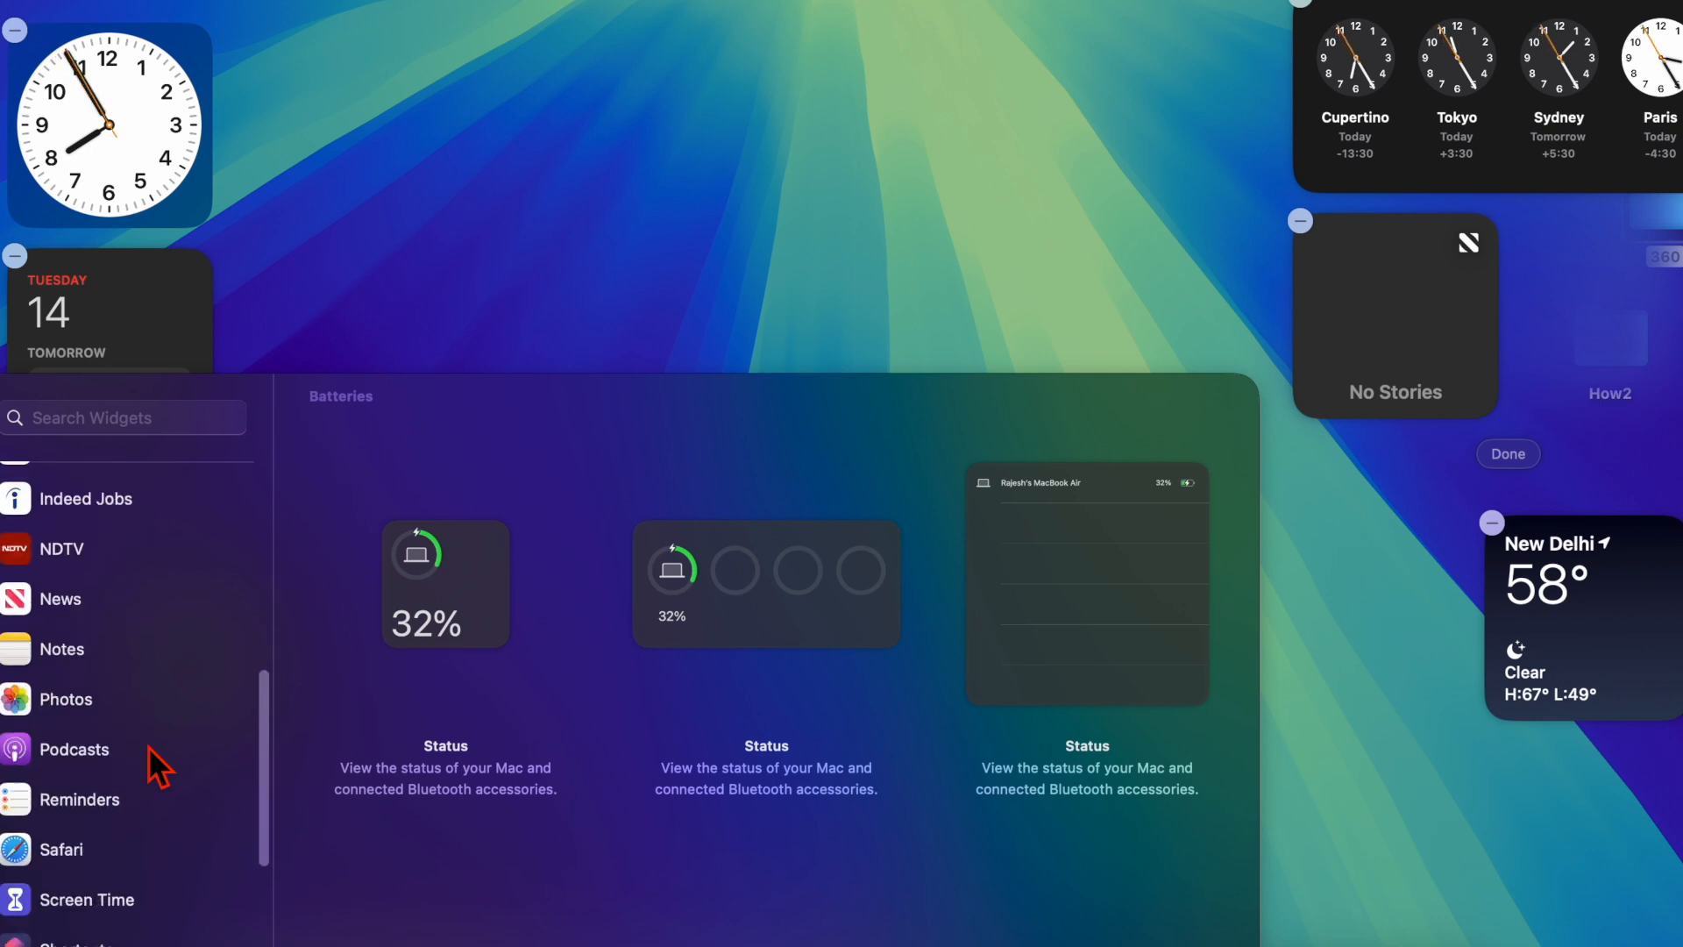
pyautogui.scroll(-3)
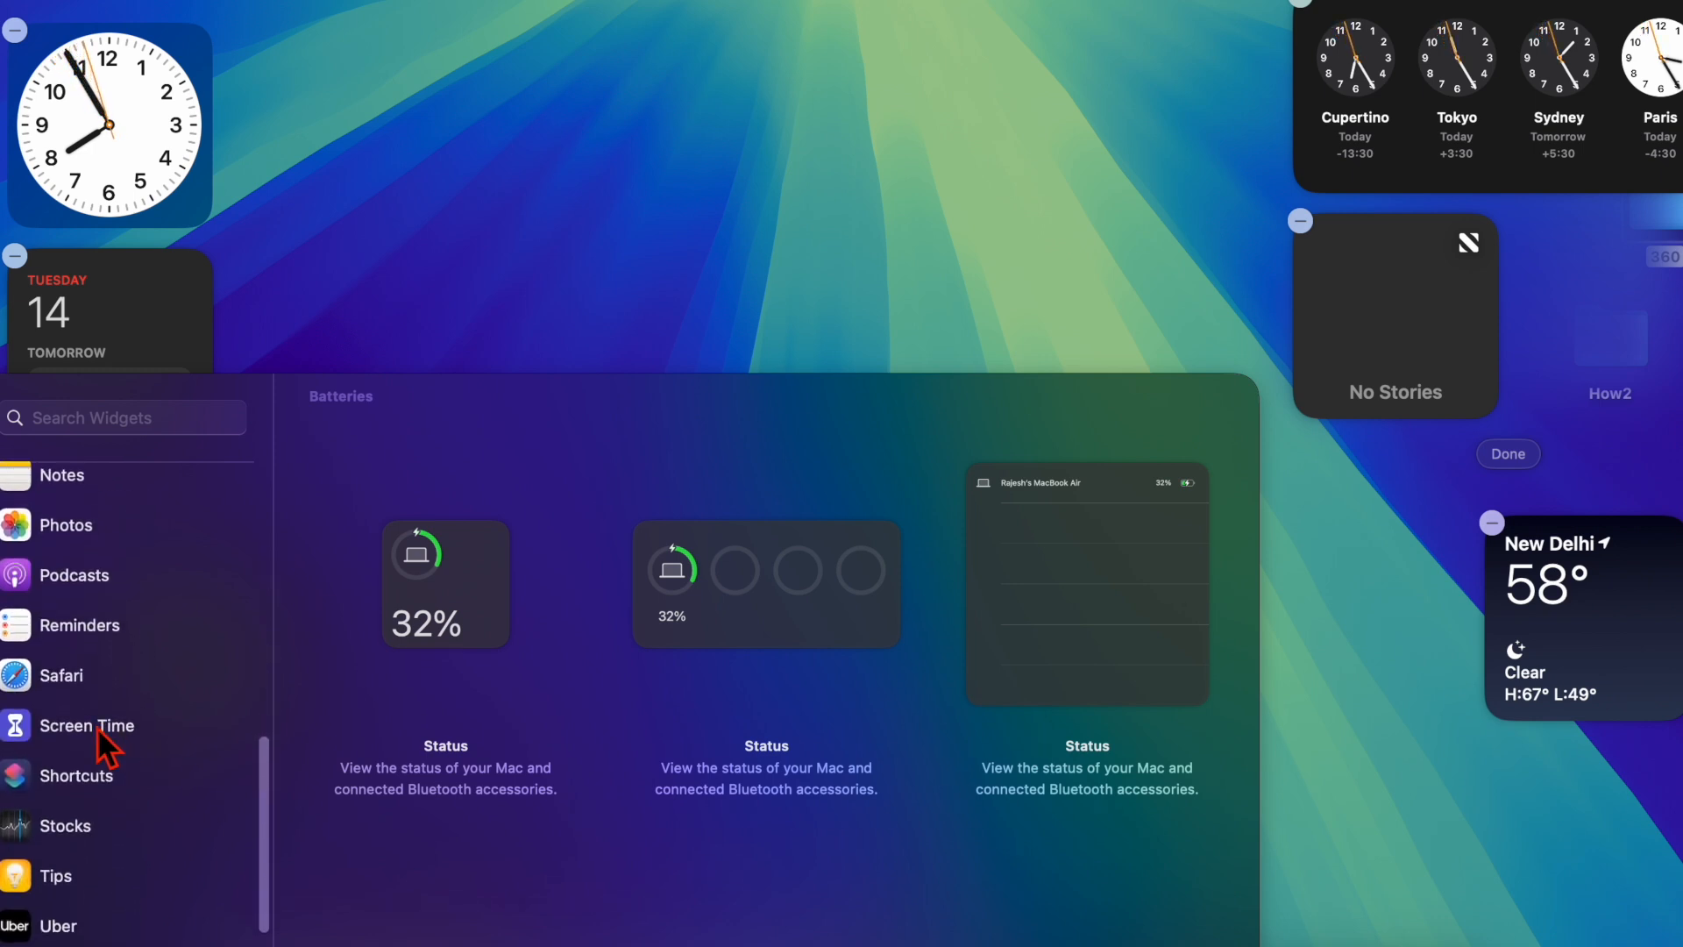
pyautogui.moveTo(631, 311)
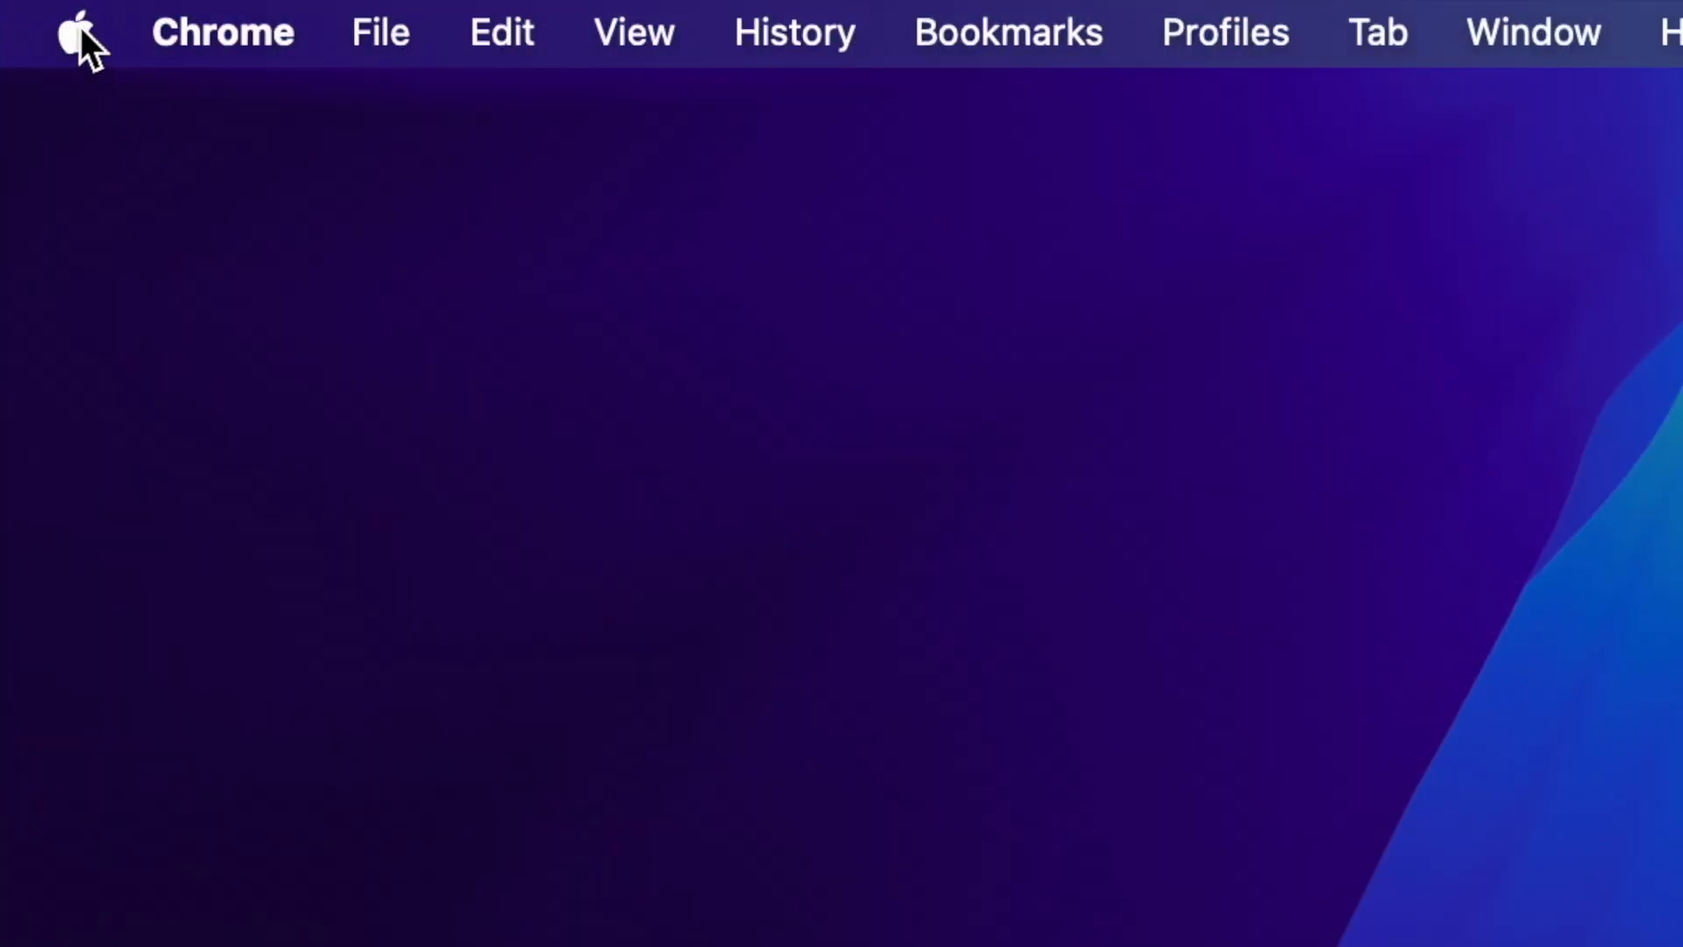
# - Open the Apple menu to reach the Restart option
pyautogui.click(76, 33)
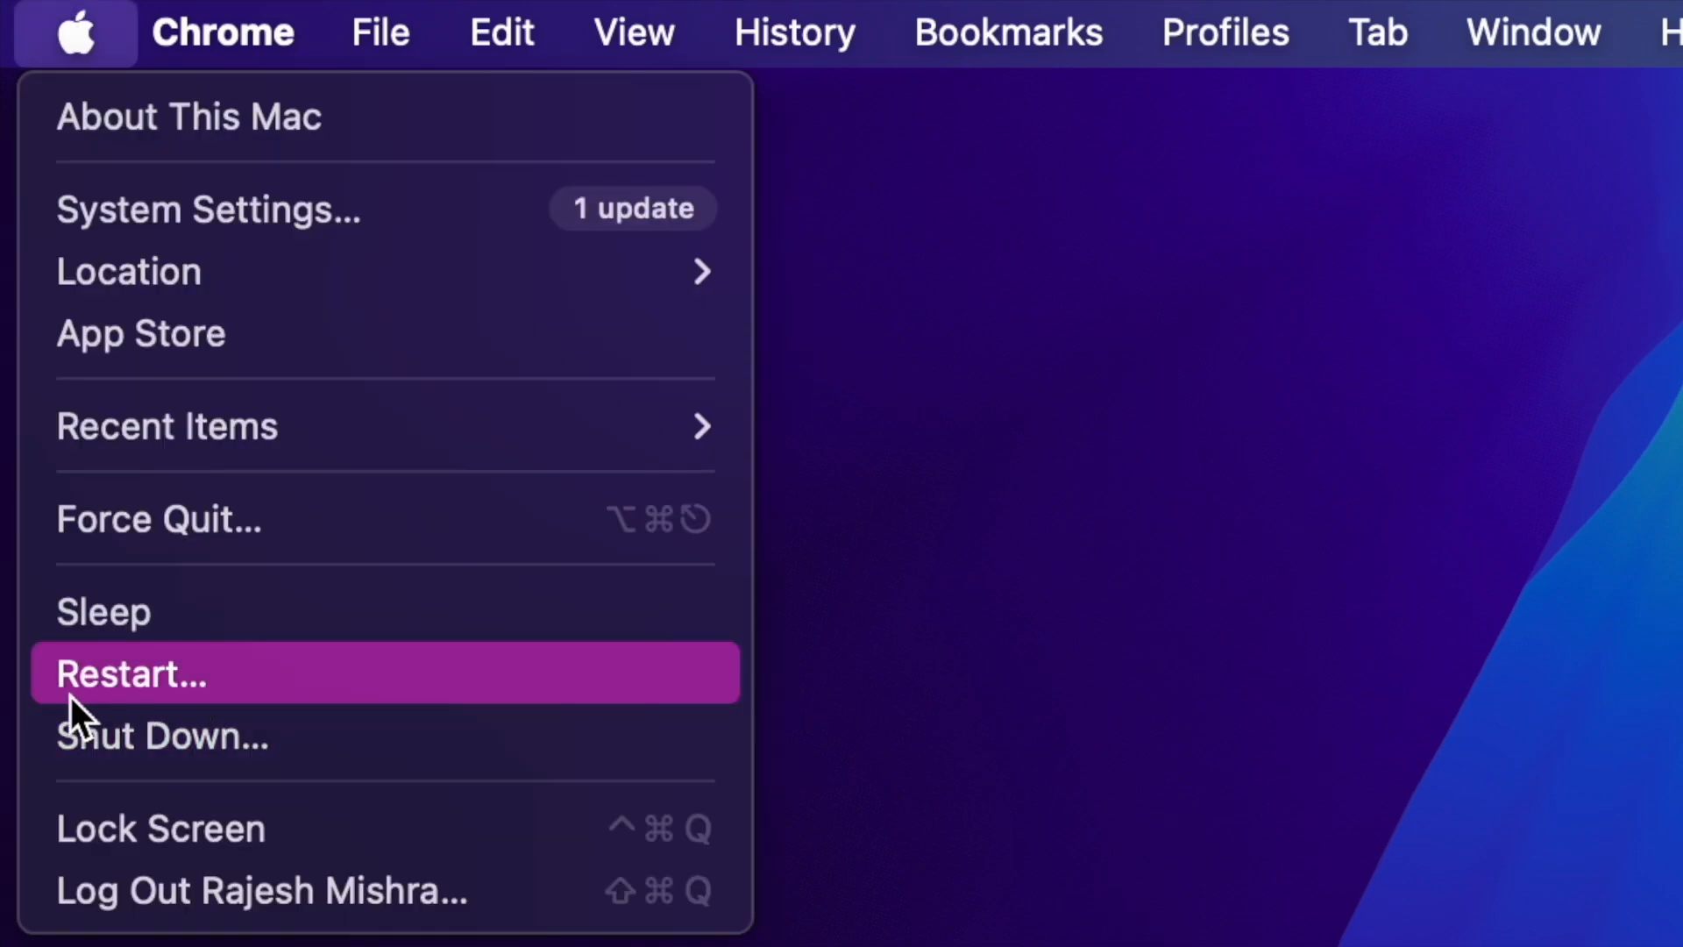
pyautogui.moveTo(236, 692)
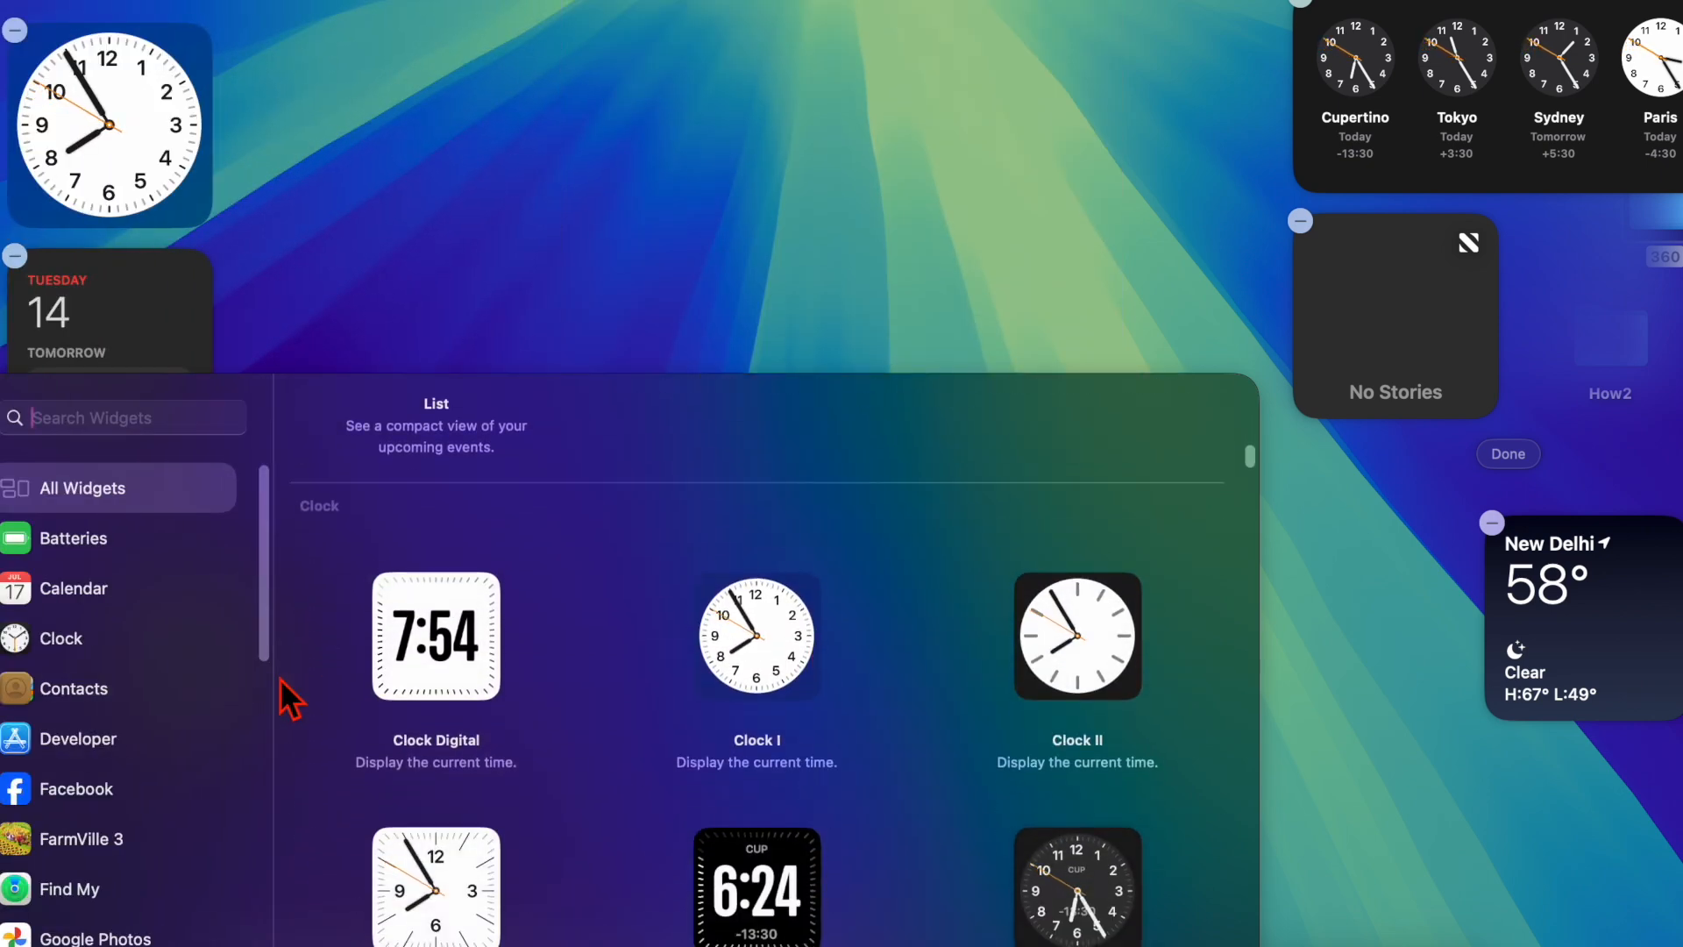
# - Browse the Batteries widgets and Suggestions, adding the New Delhi weather widget
pyautogui.click(73, 538)
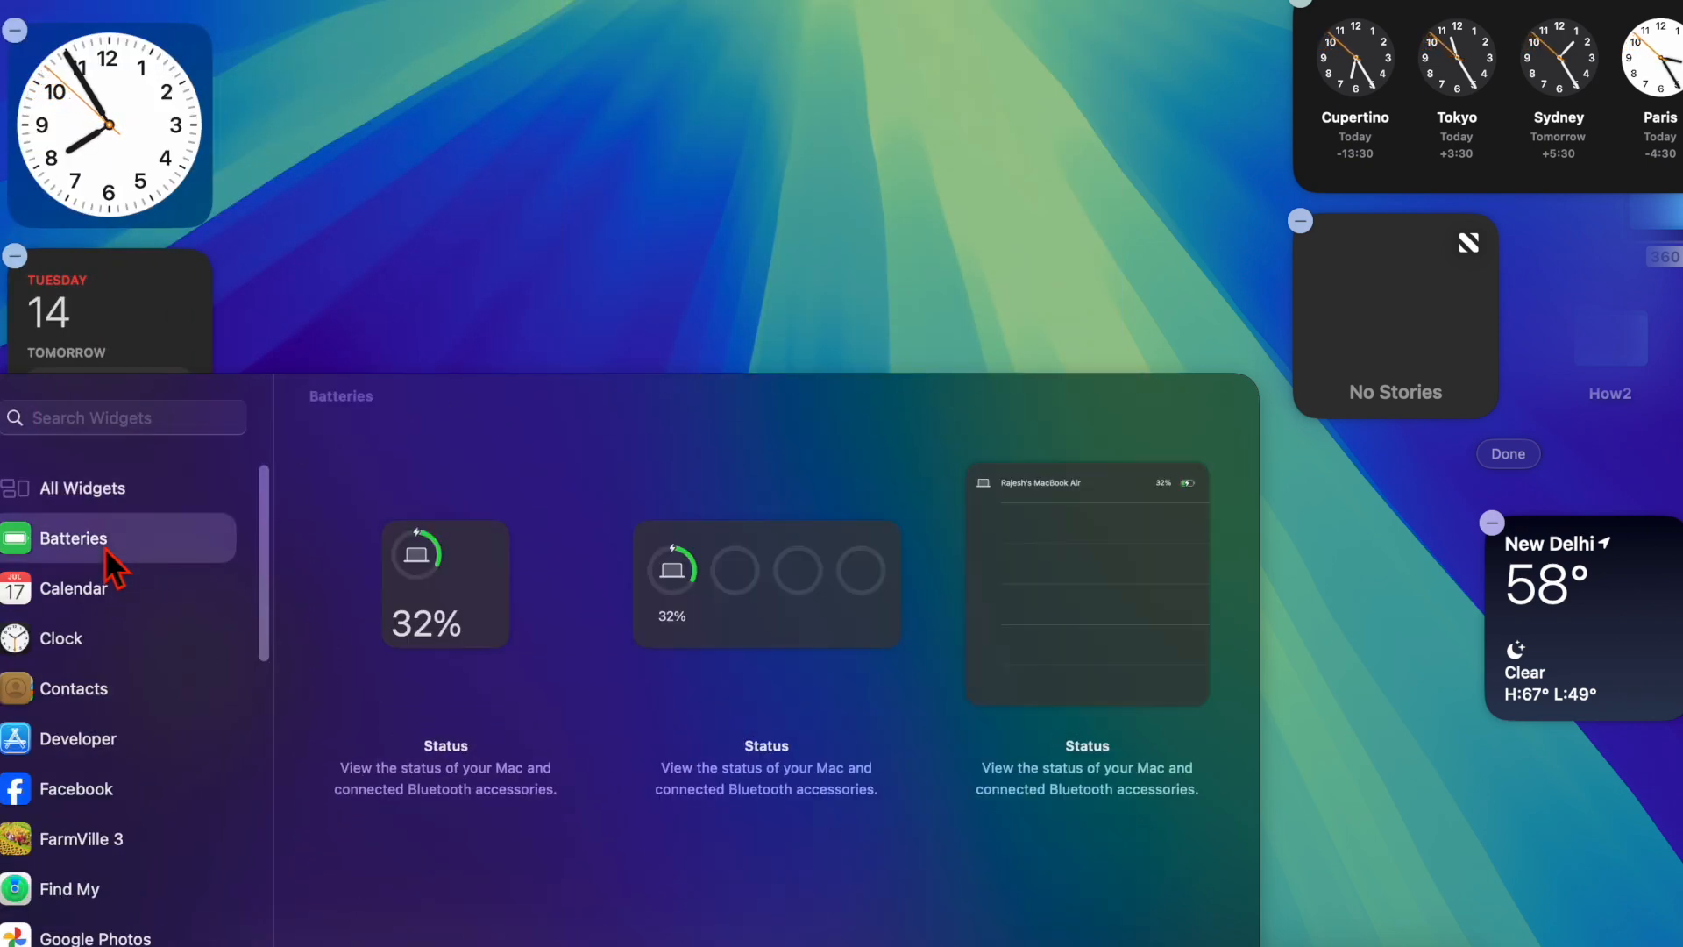
pyautogui.scroll(-3)
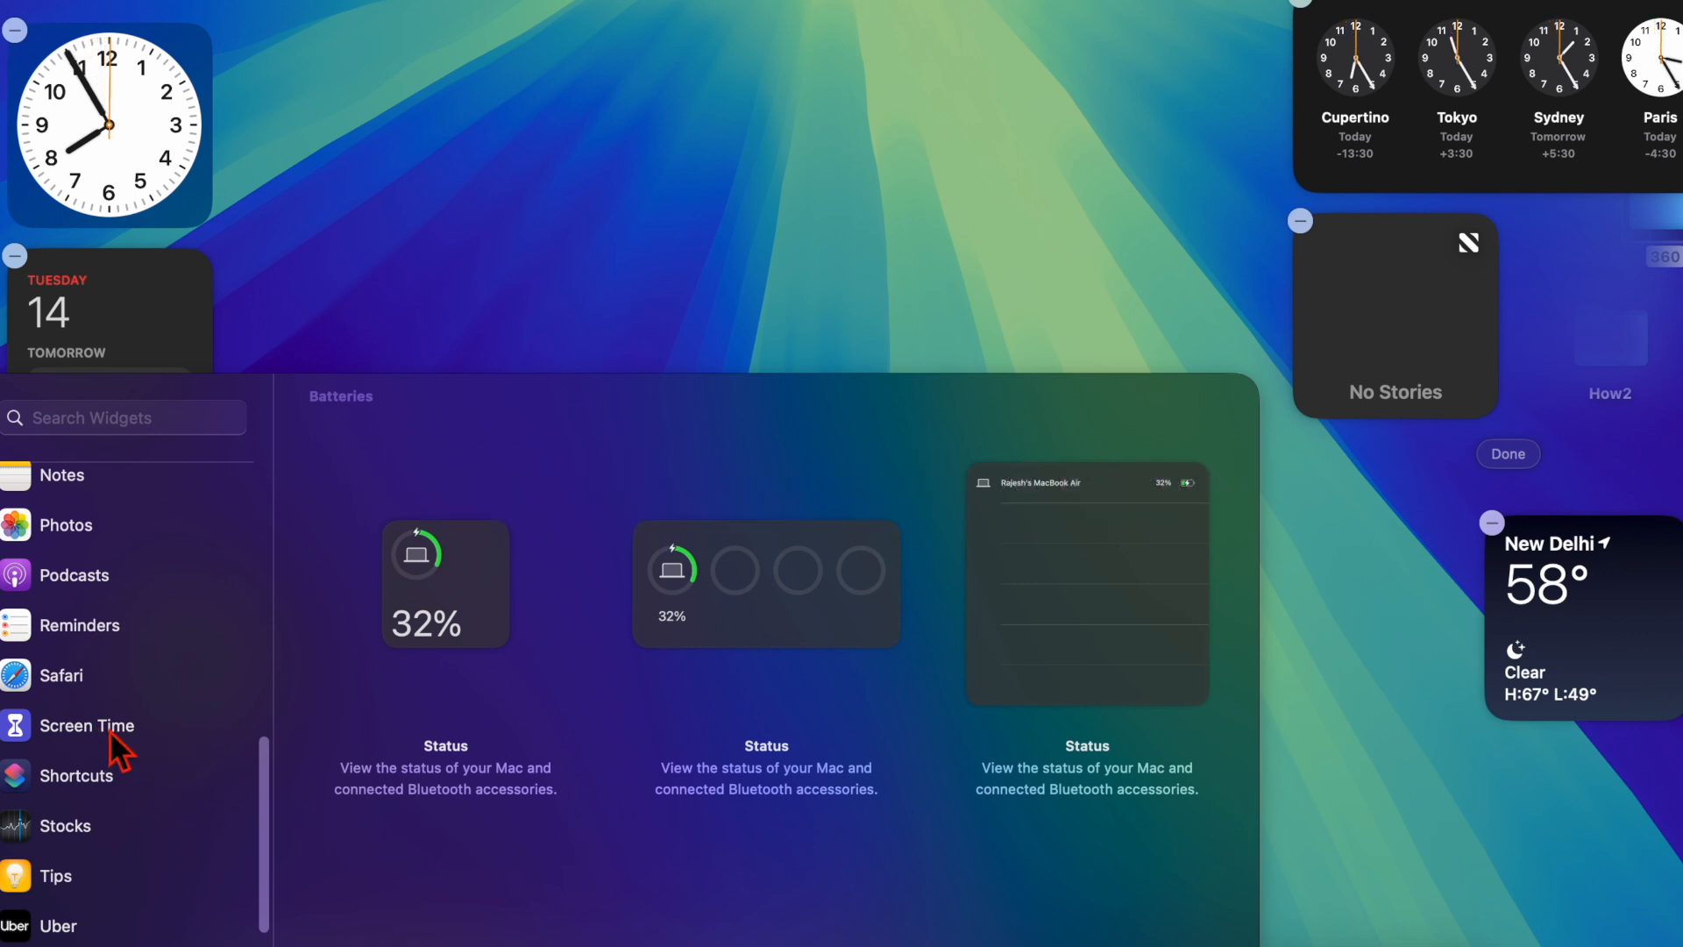
pyautogui.click(87, 725)
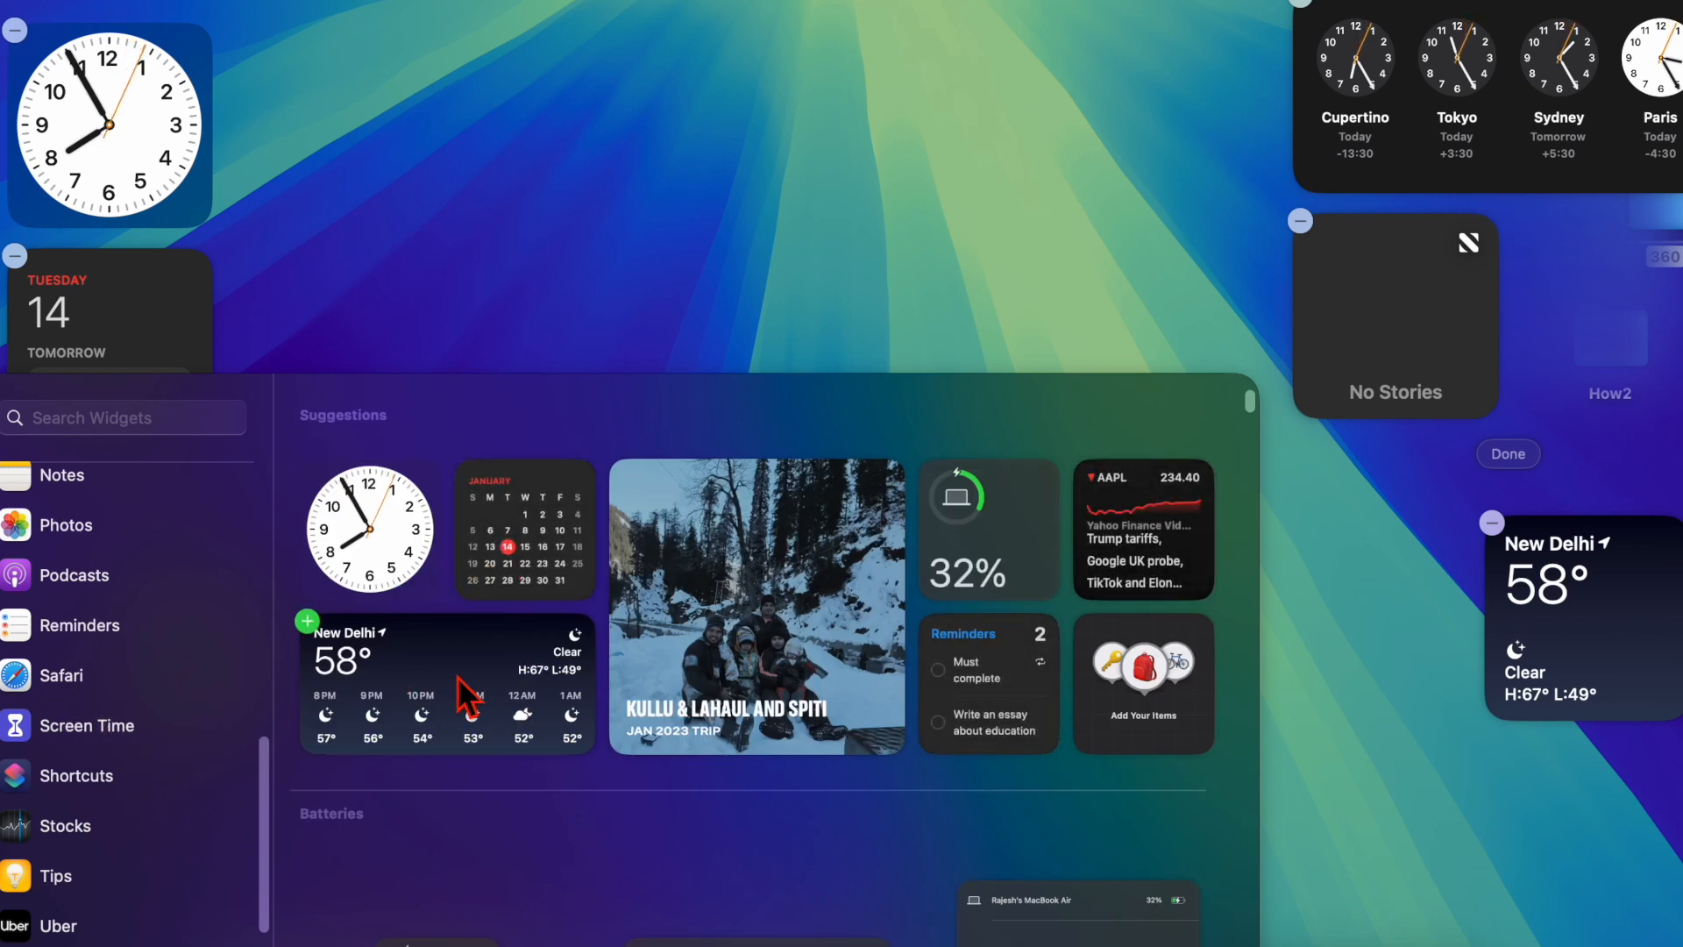
pyautogui.click(86, 724)
pyautogui.write('app')
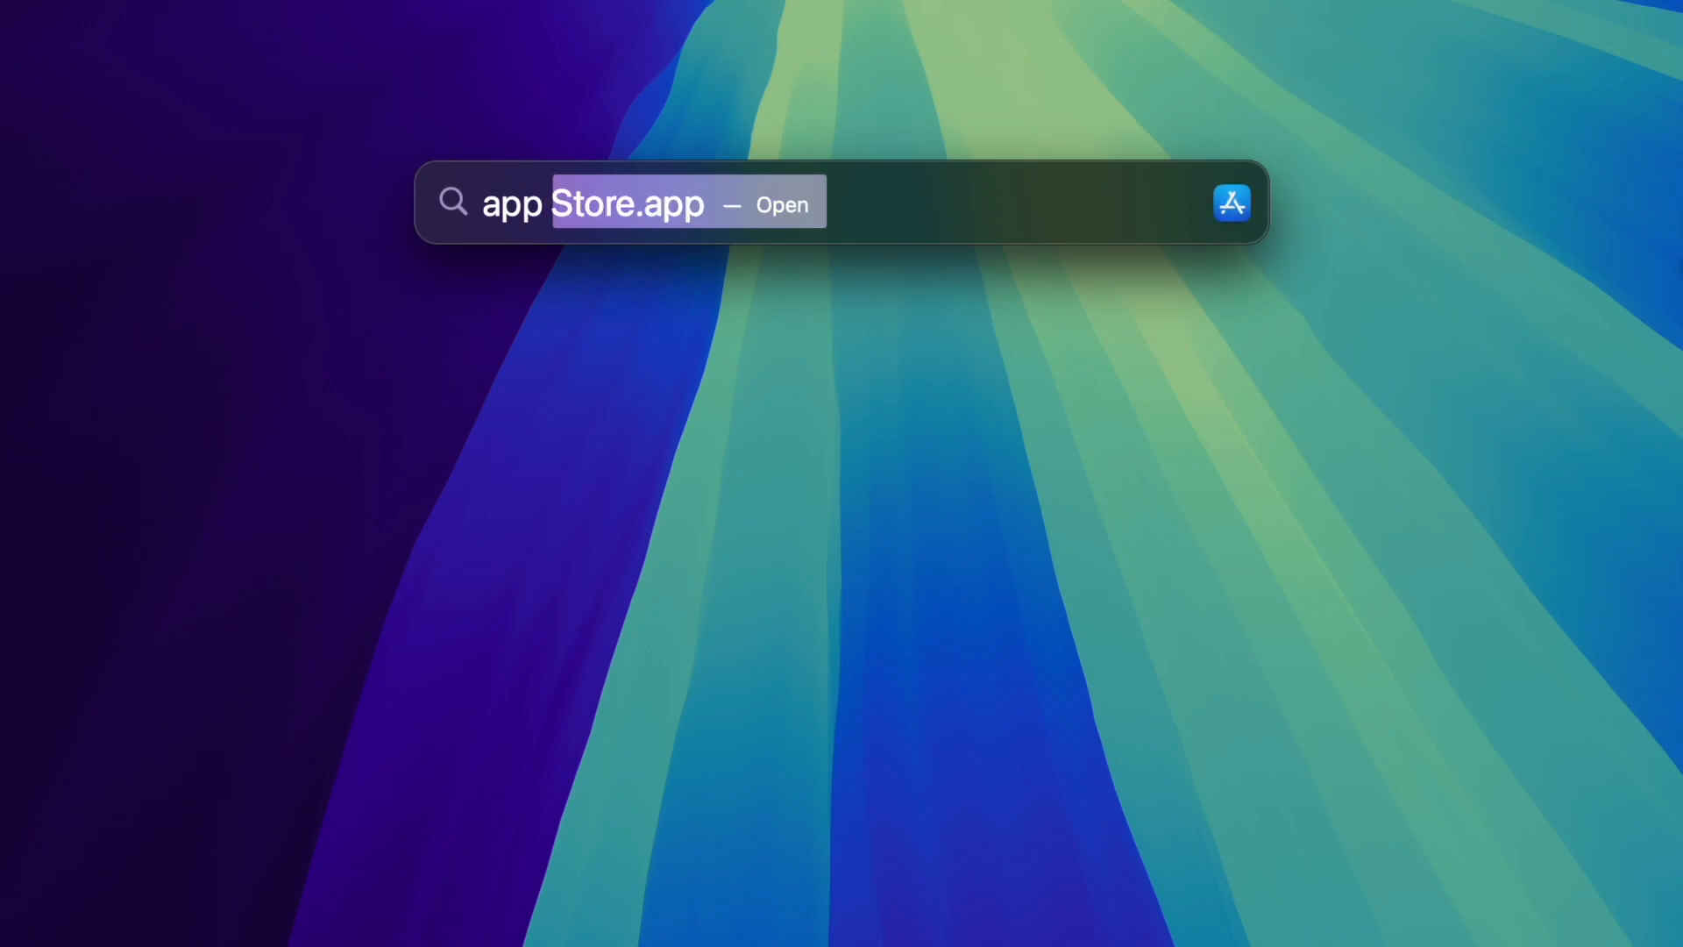
# - Launch App Store from Spotlight and view Updates, with Slack pending an update
pyautogui.press('Return')
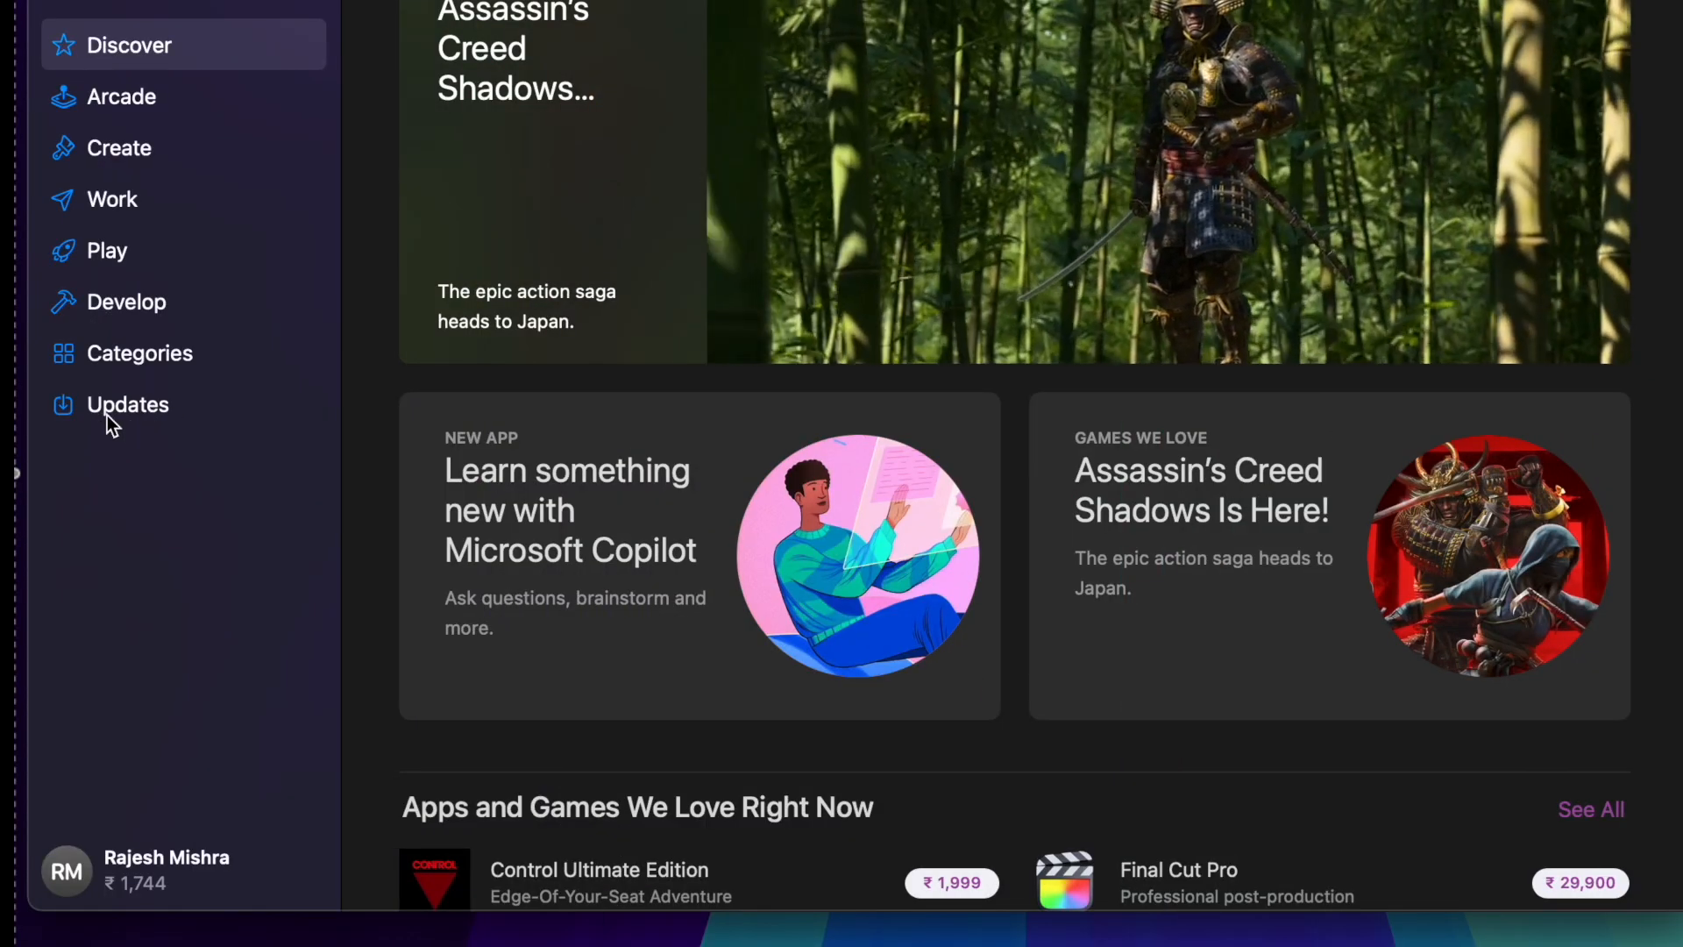
pyautogui.click(128, 405)
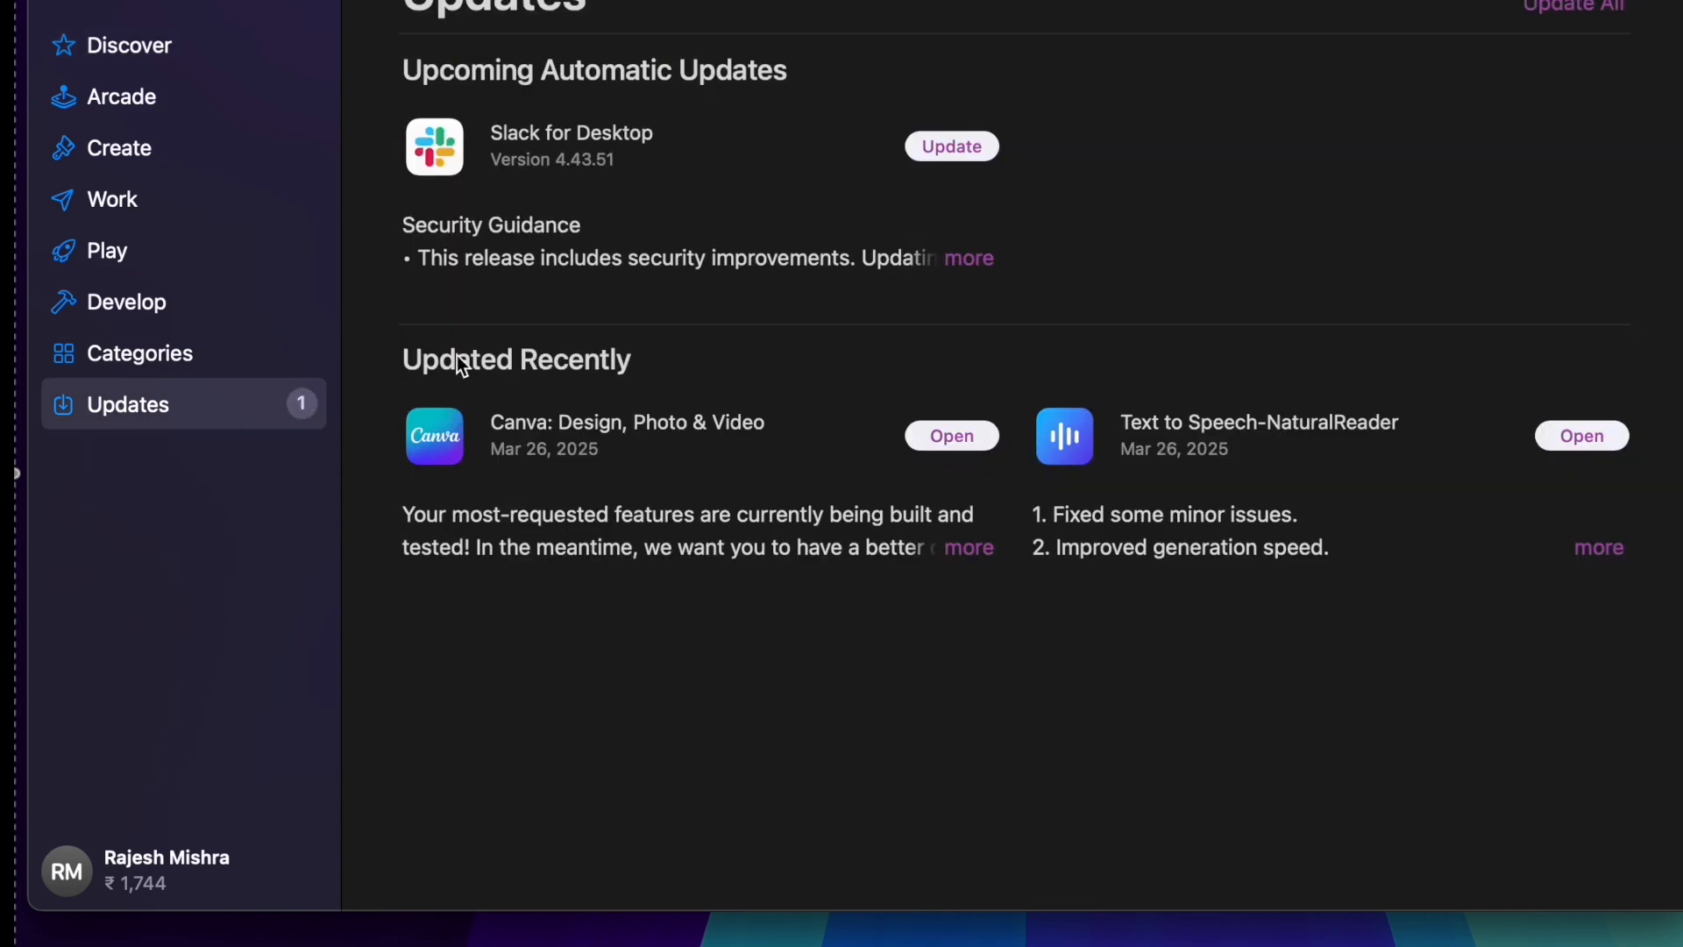
pyautogui.moveTo(970, 29)
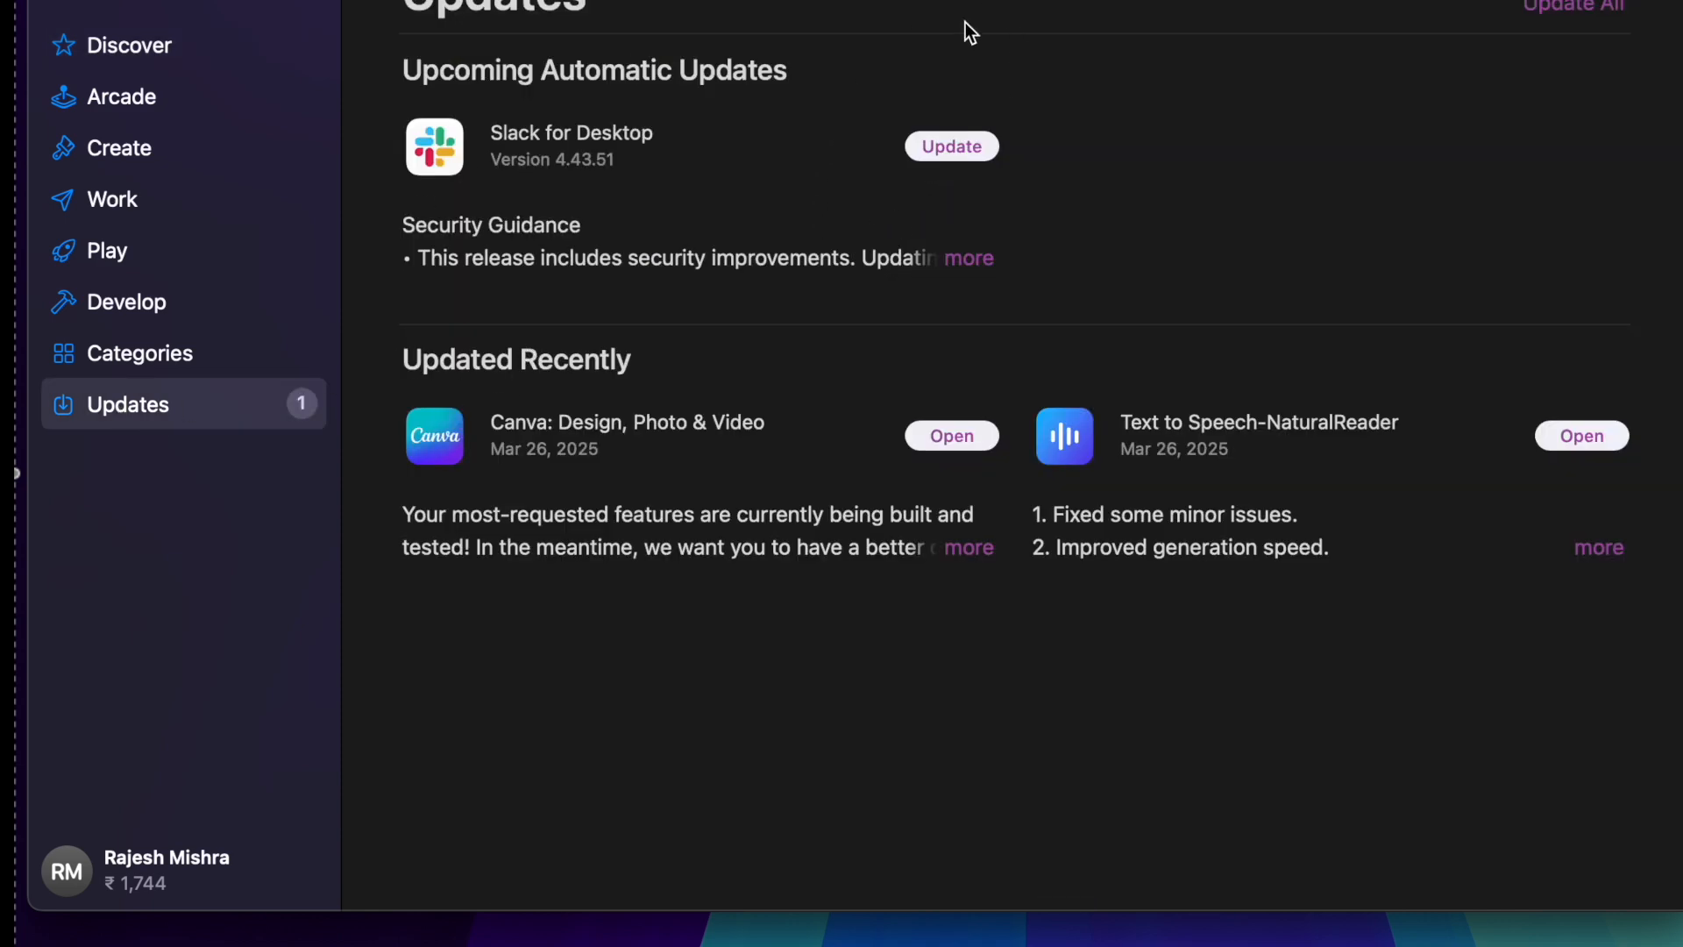
pyautogui.moveTo(982, 161)
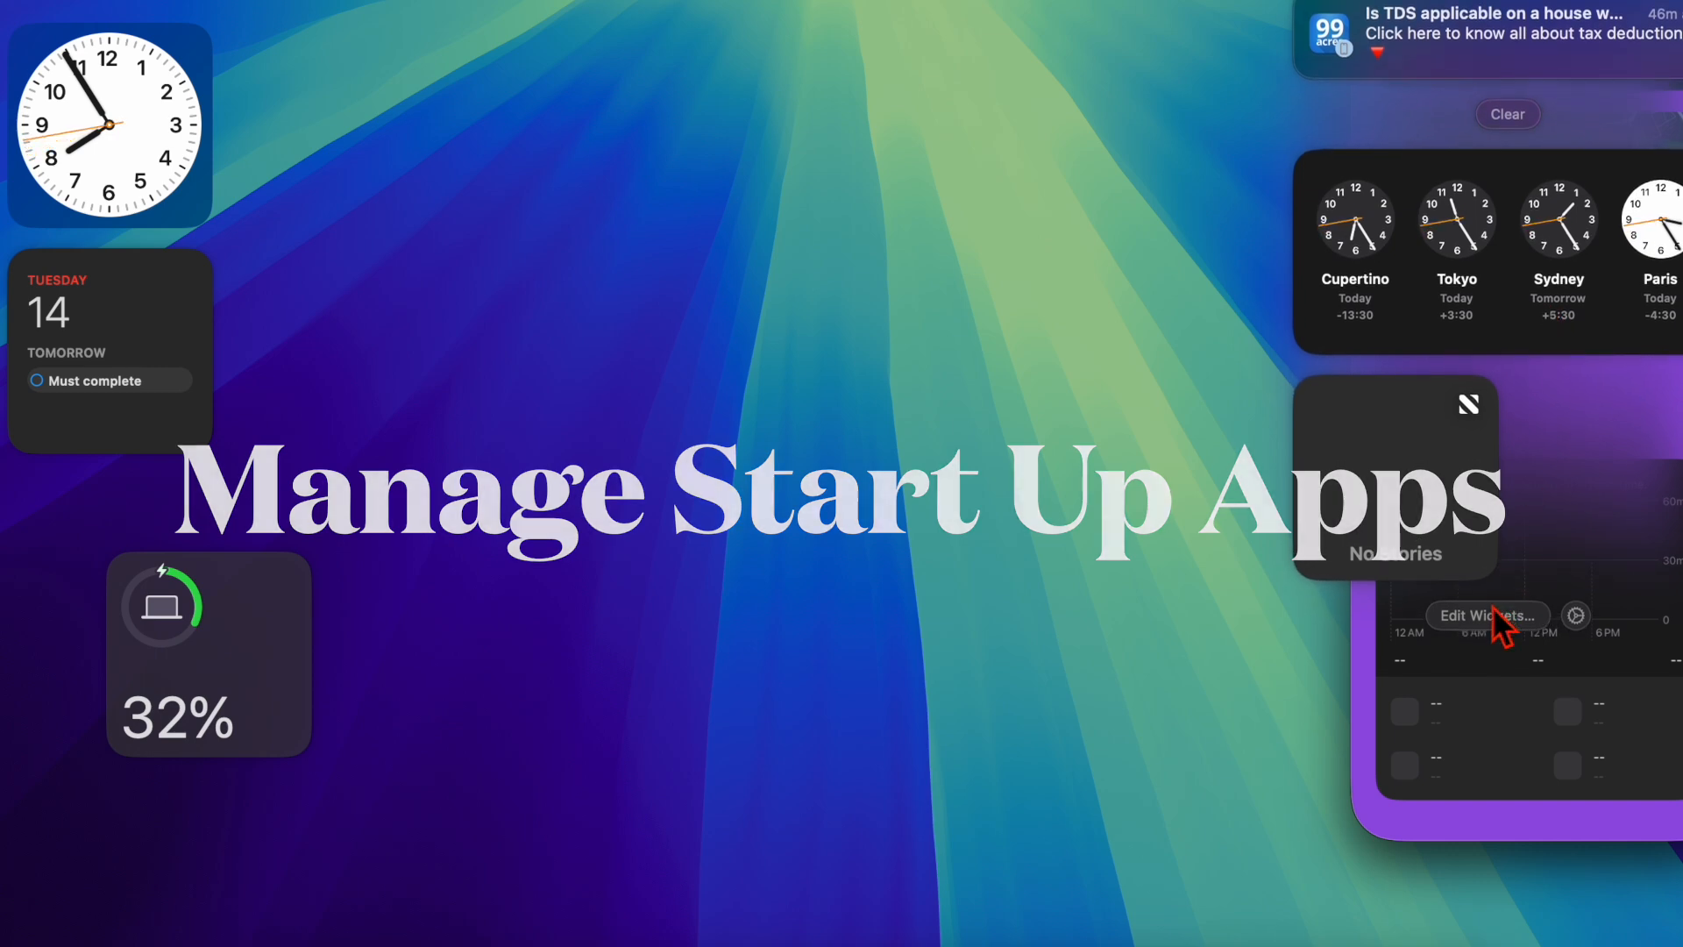
# - Close the widget gallery and return to the plain desktop
pyautogui.click(1483, 615)
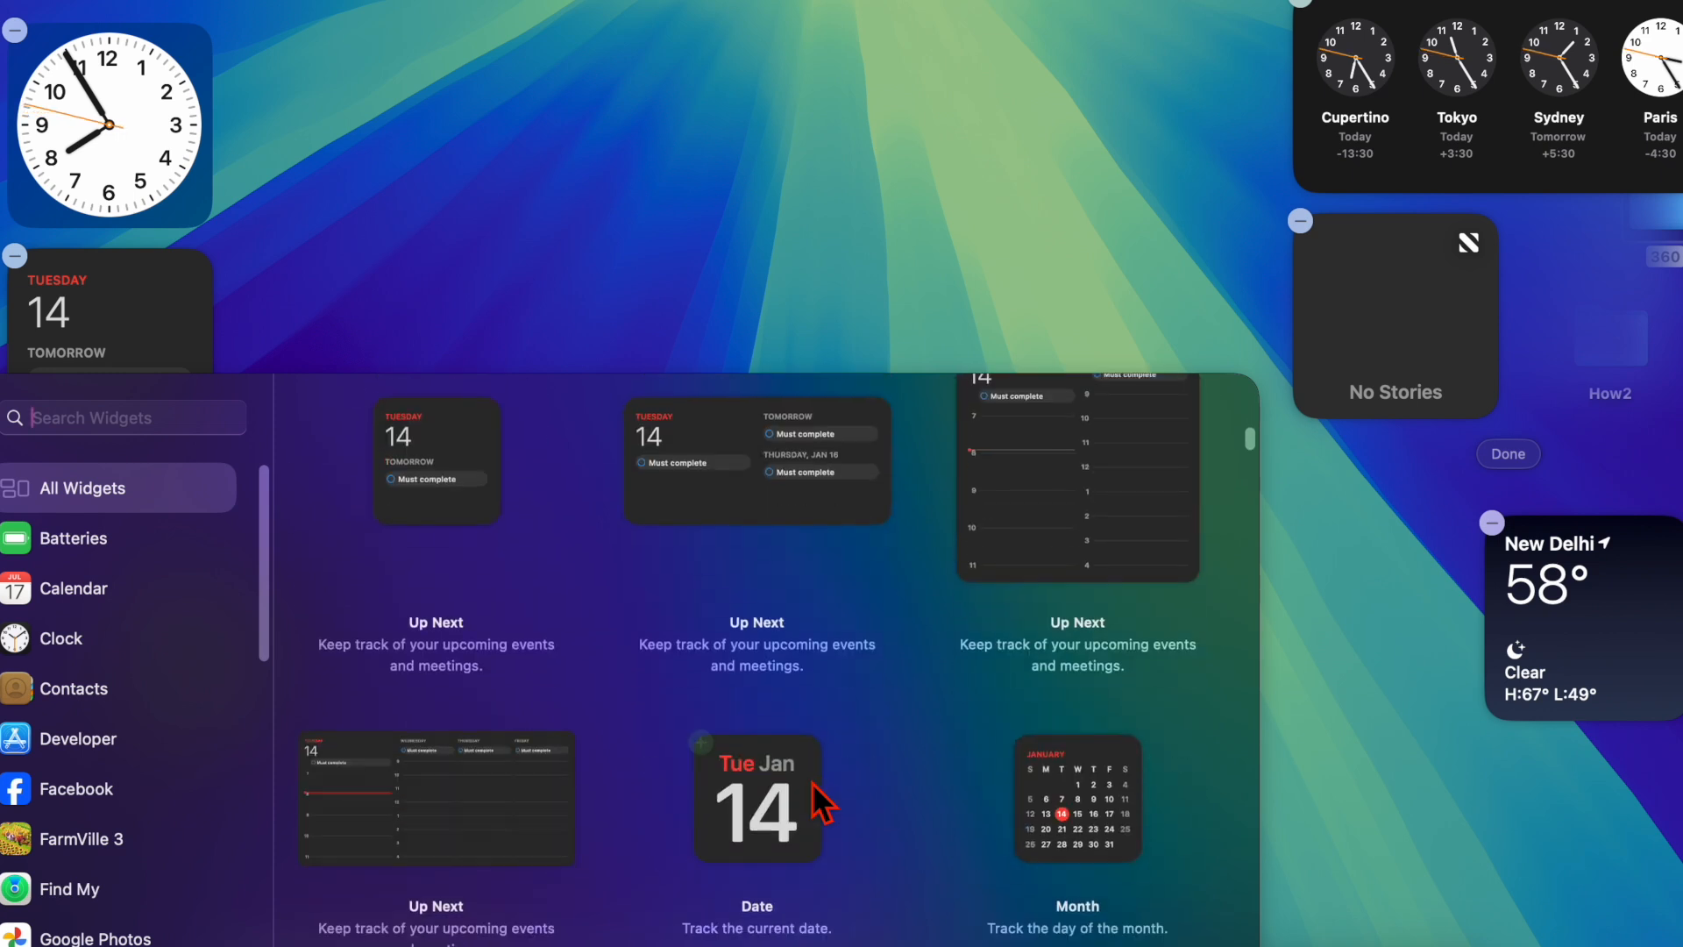
pyautogui.scroll(-3)
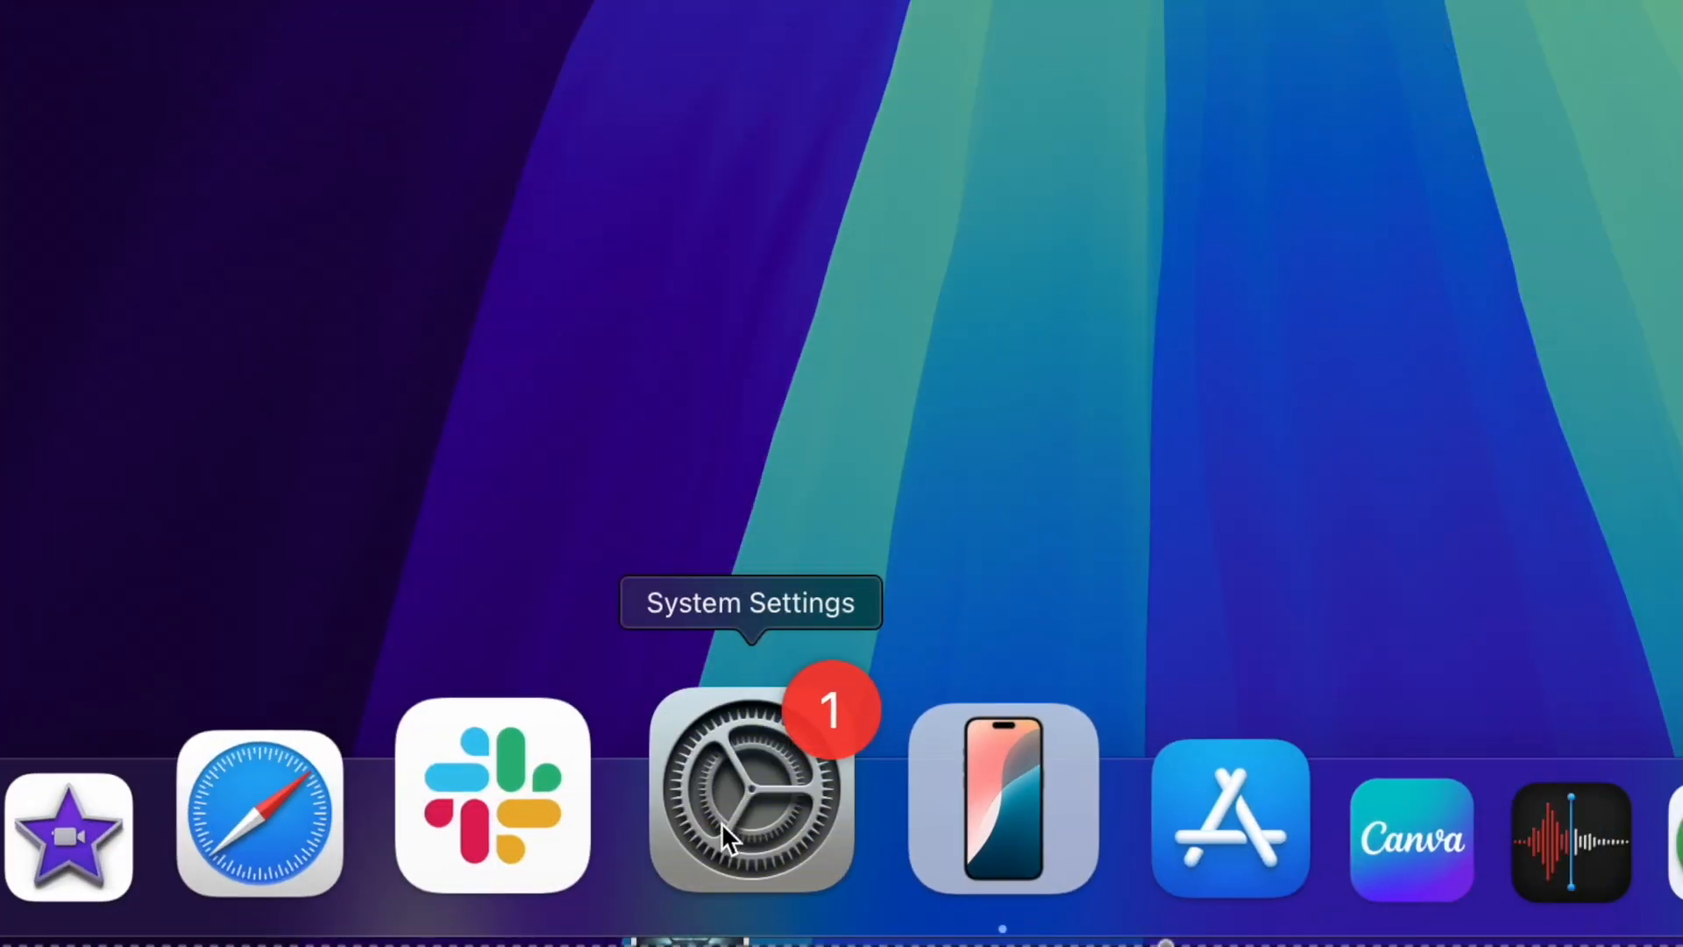
# - Open System Settings' Login Items & Extensions page listing background apps
pyautogui.click(752, 794)
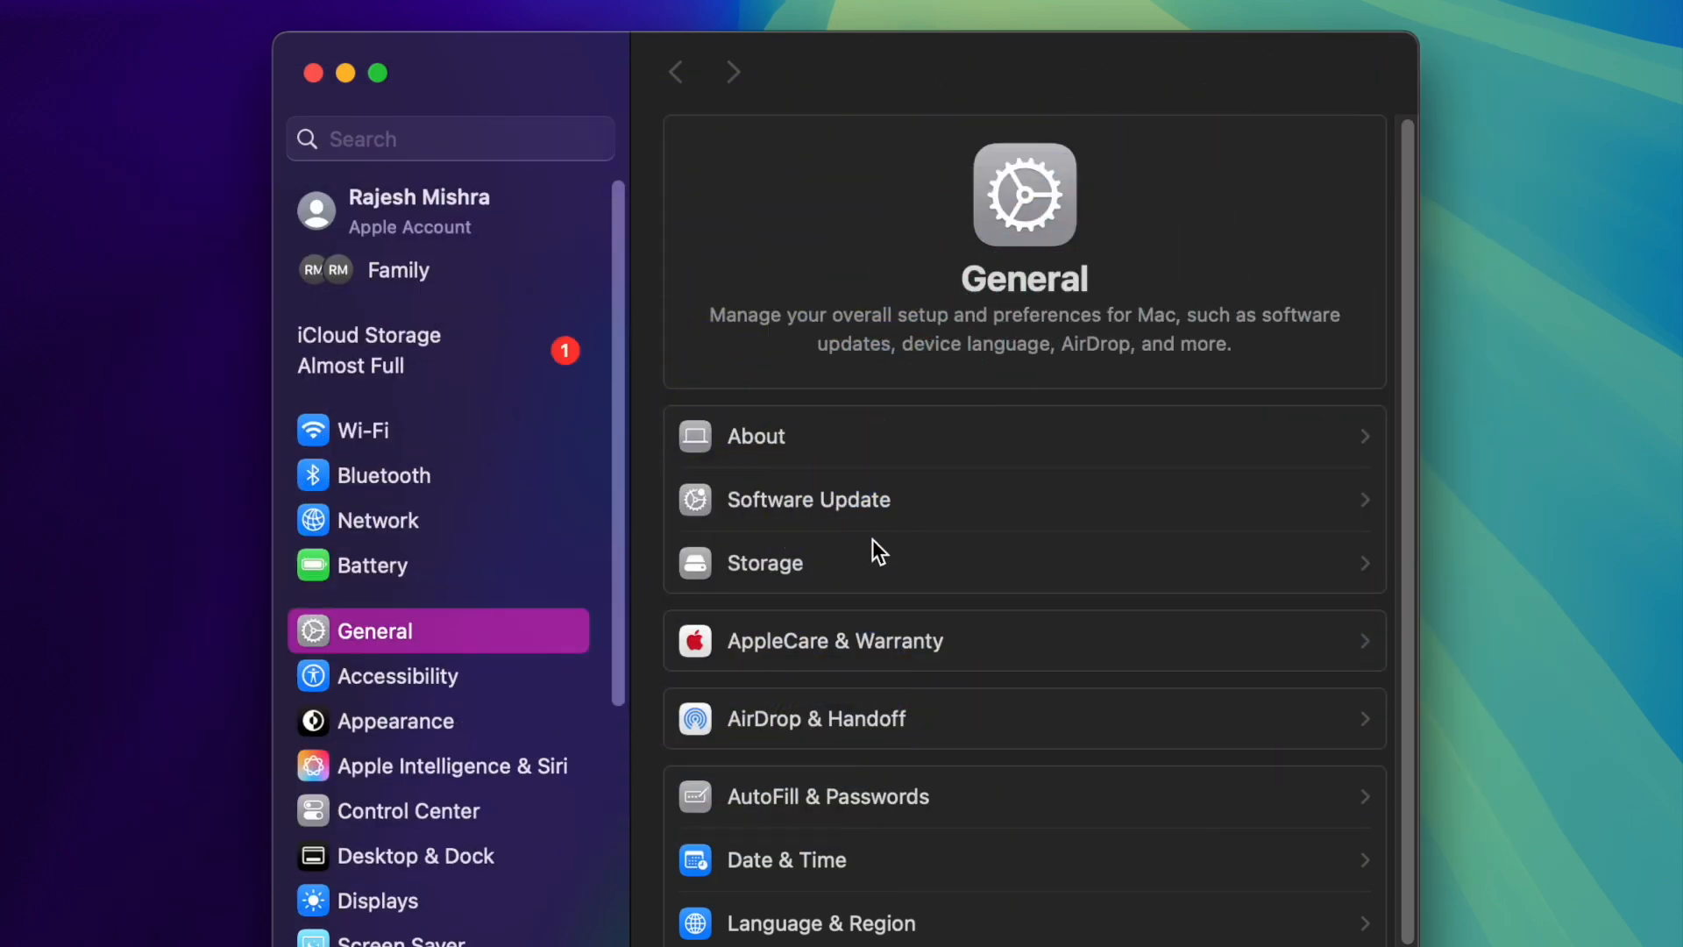
pyautogui.scroll(-3)
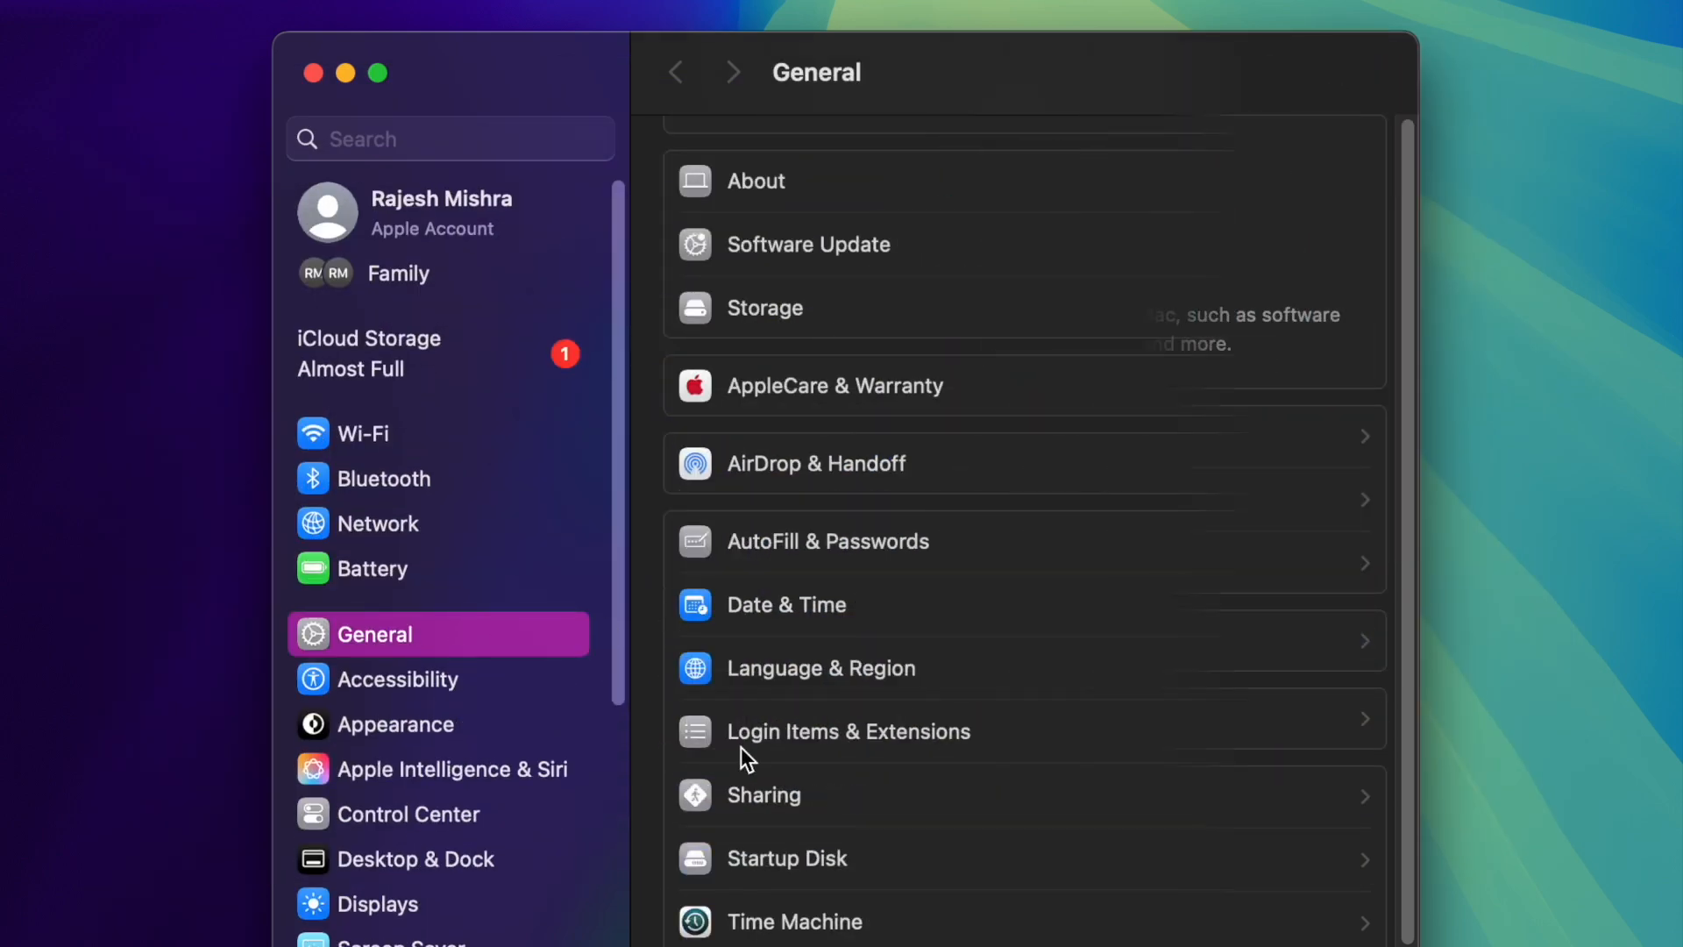
pyautogui.click(847, 731)
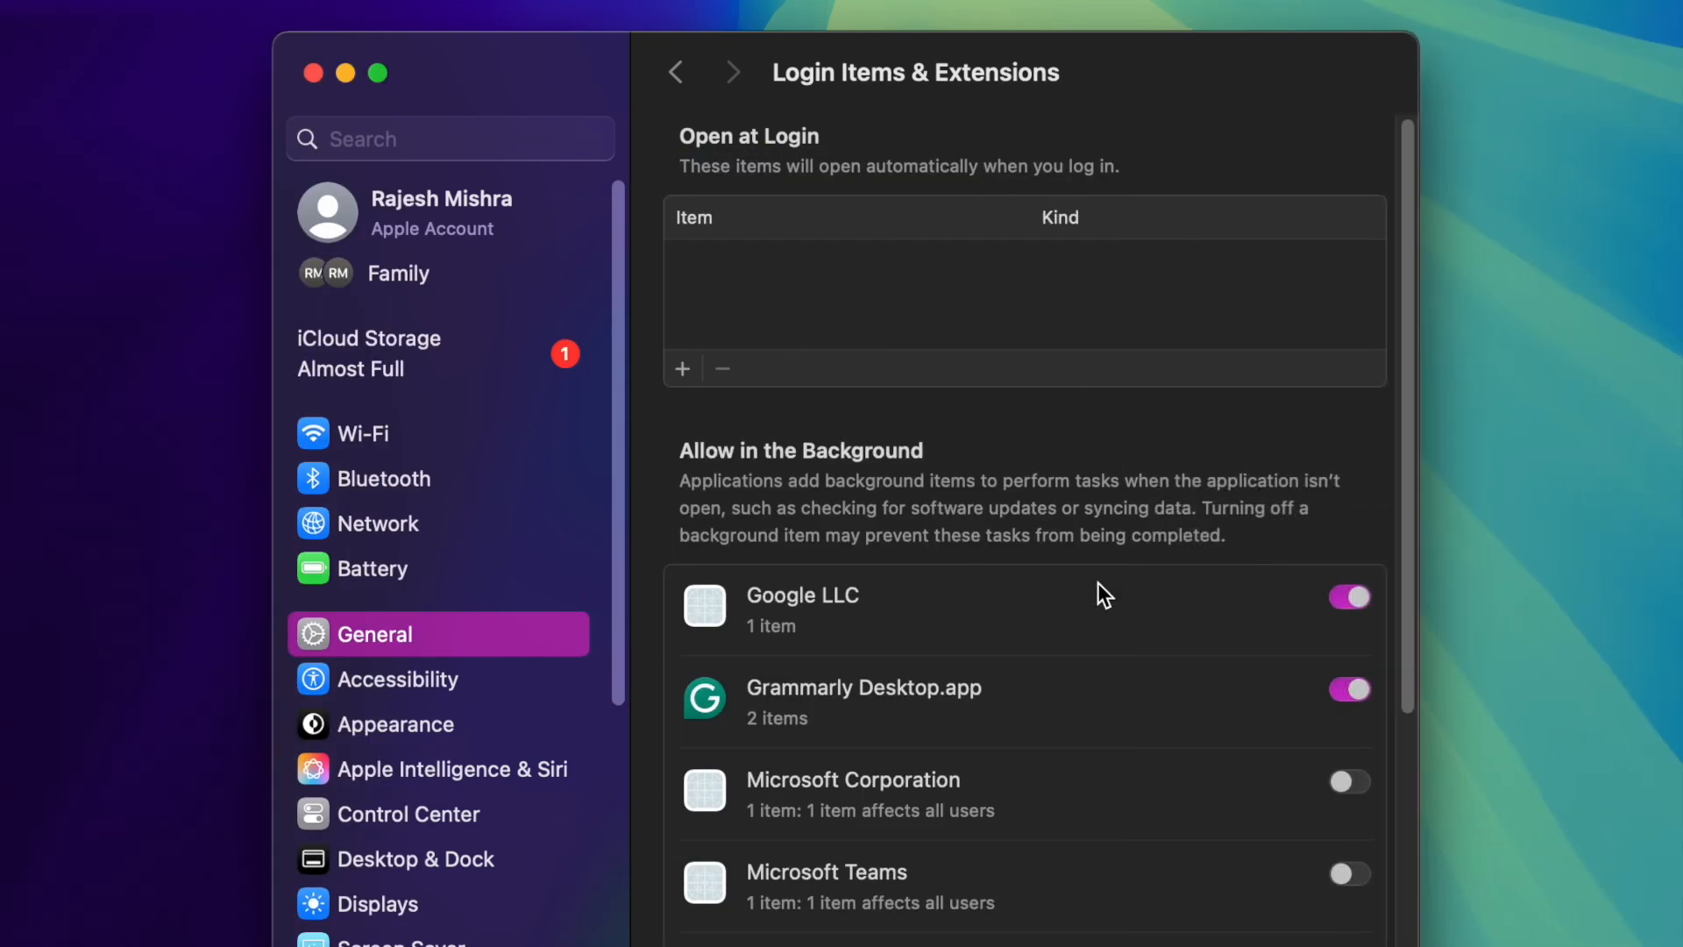
pyautogui.scroll(-3)
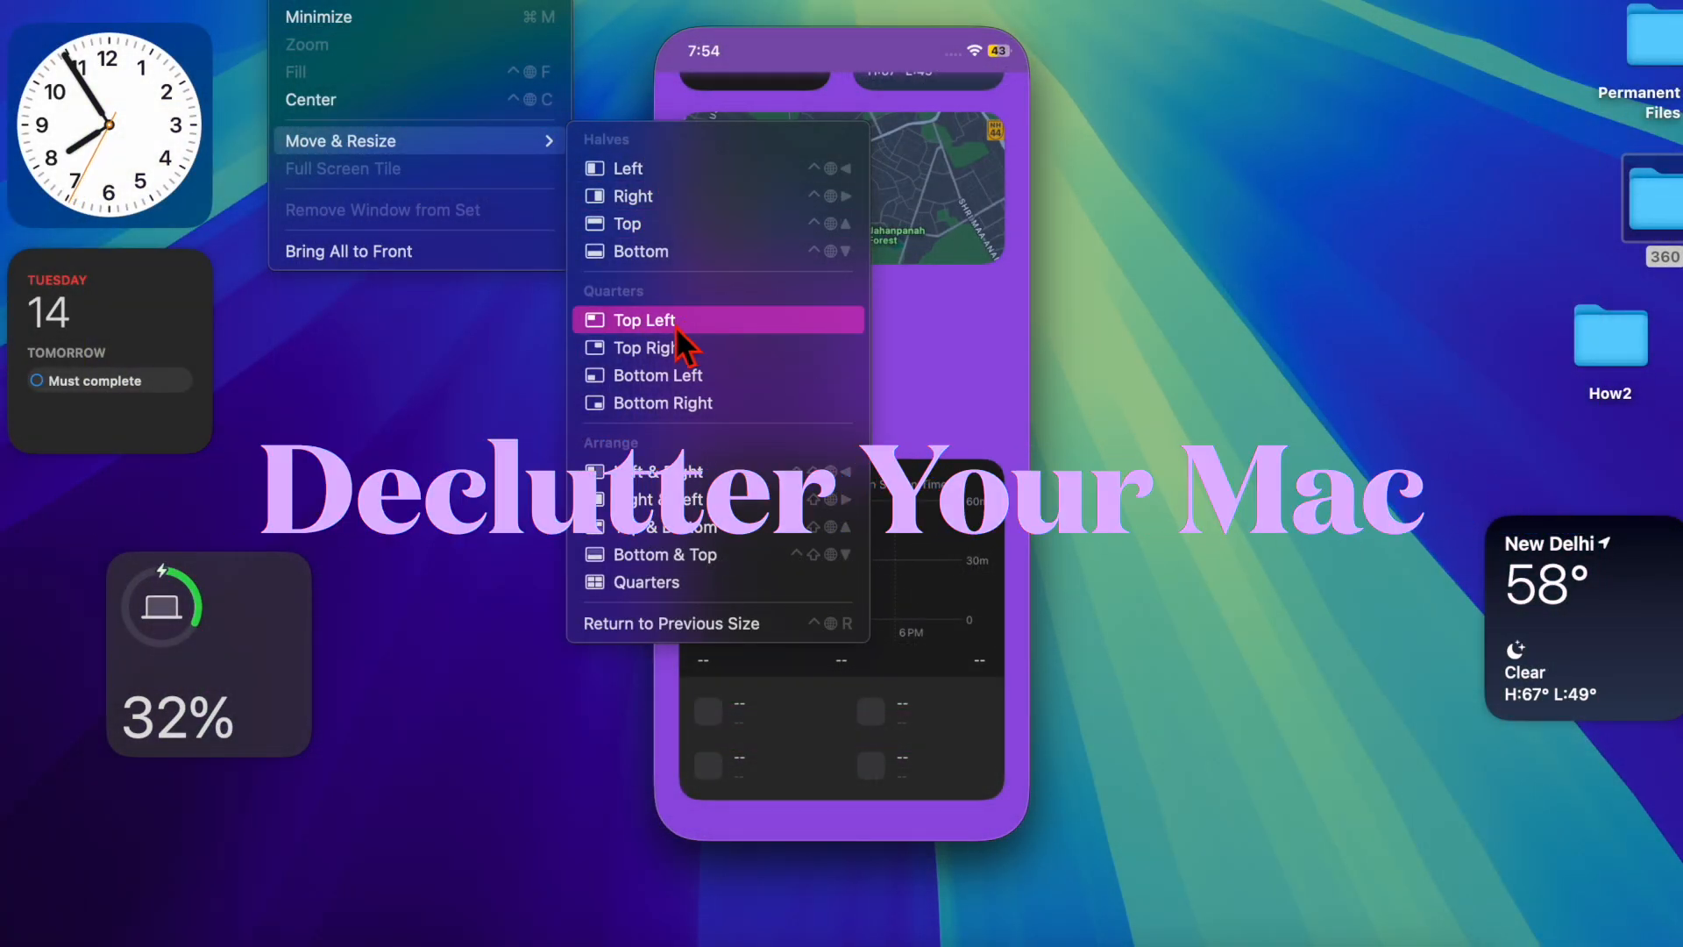
# - View the widget gallery's Batteries widgets and scroll the category list
pyautogui.click(640, 347)
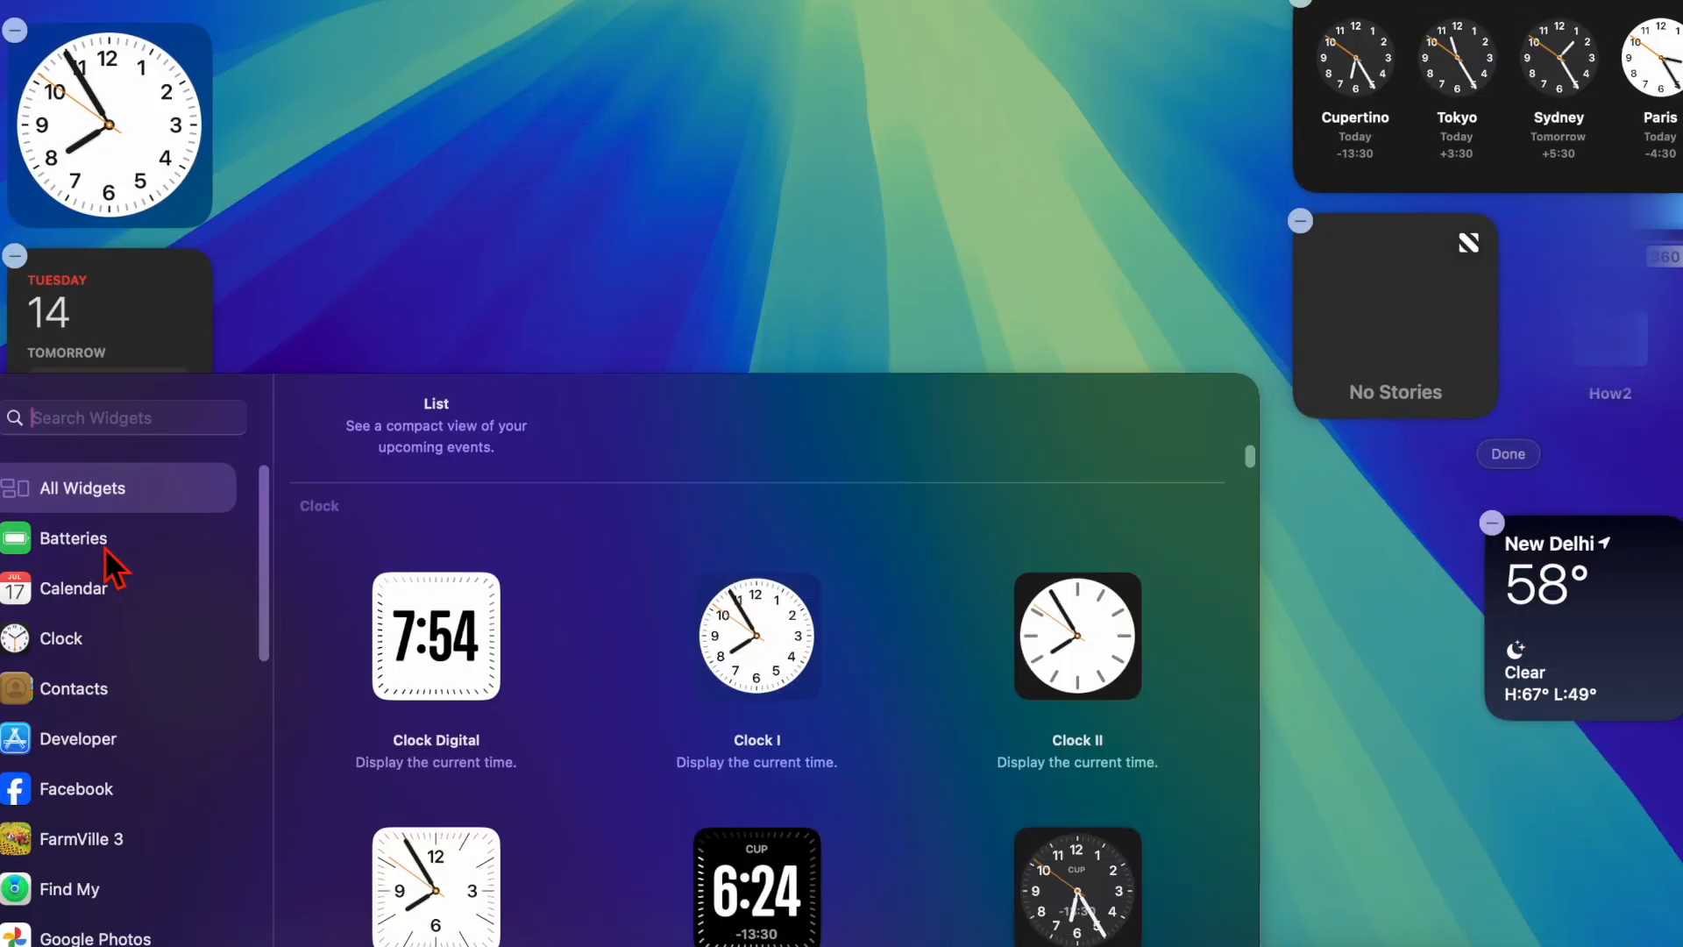
pyautogui.click(72, 537)
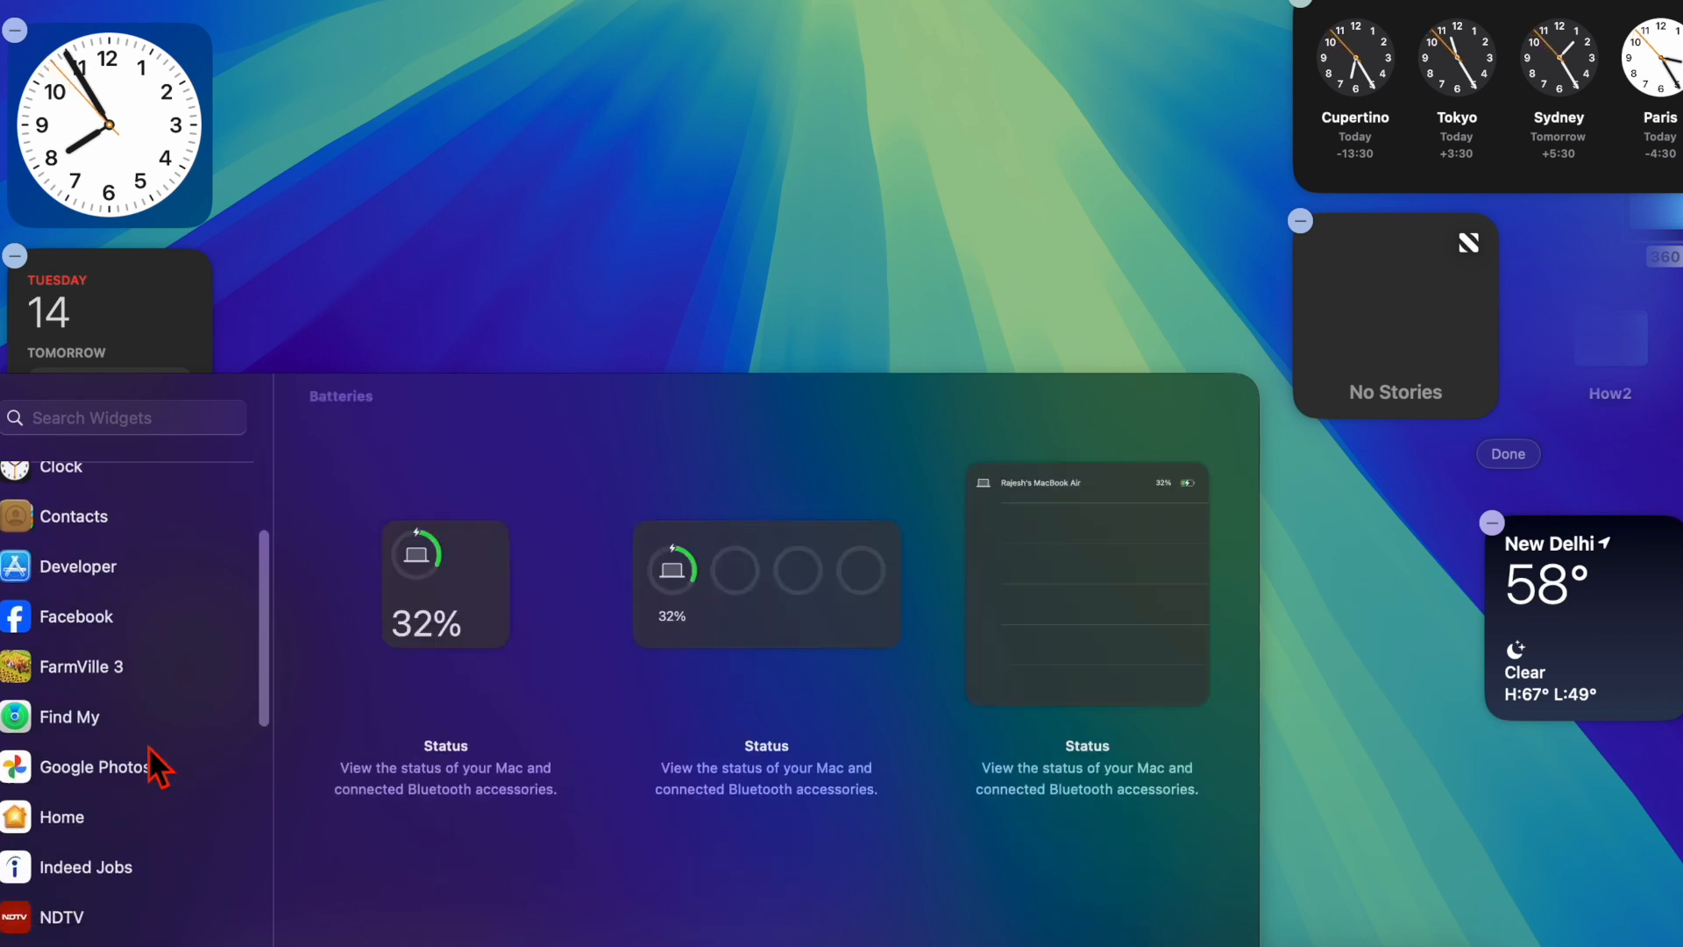
pyautogui.scroll(-3)
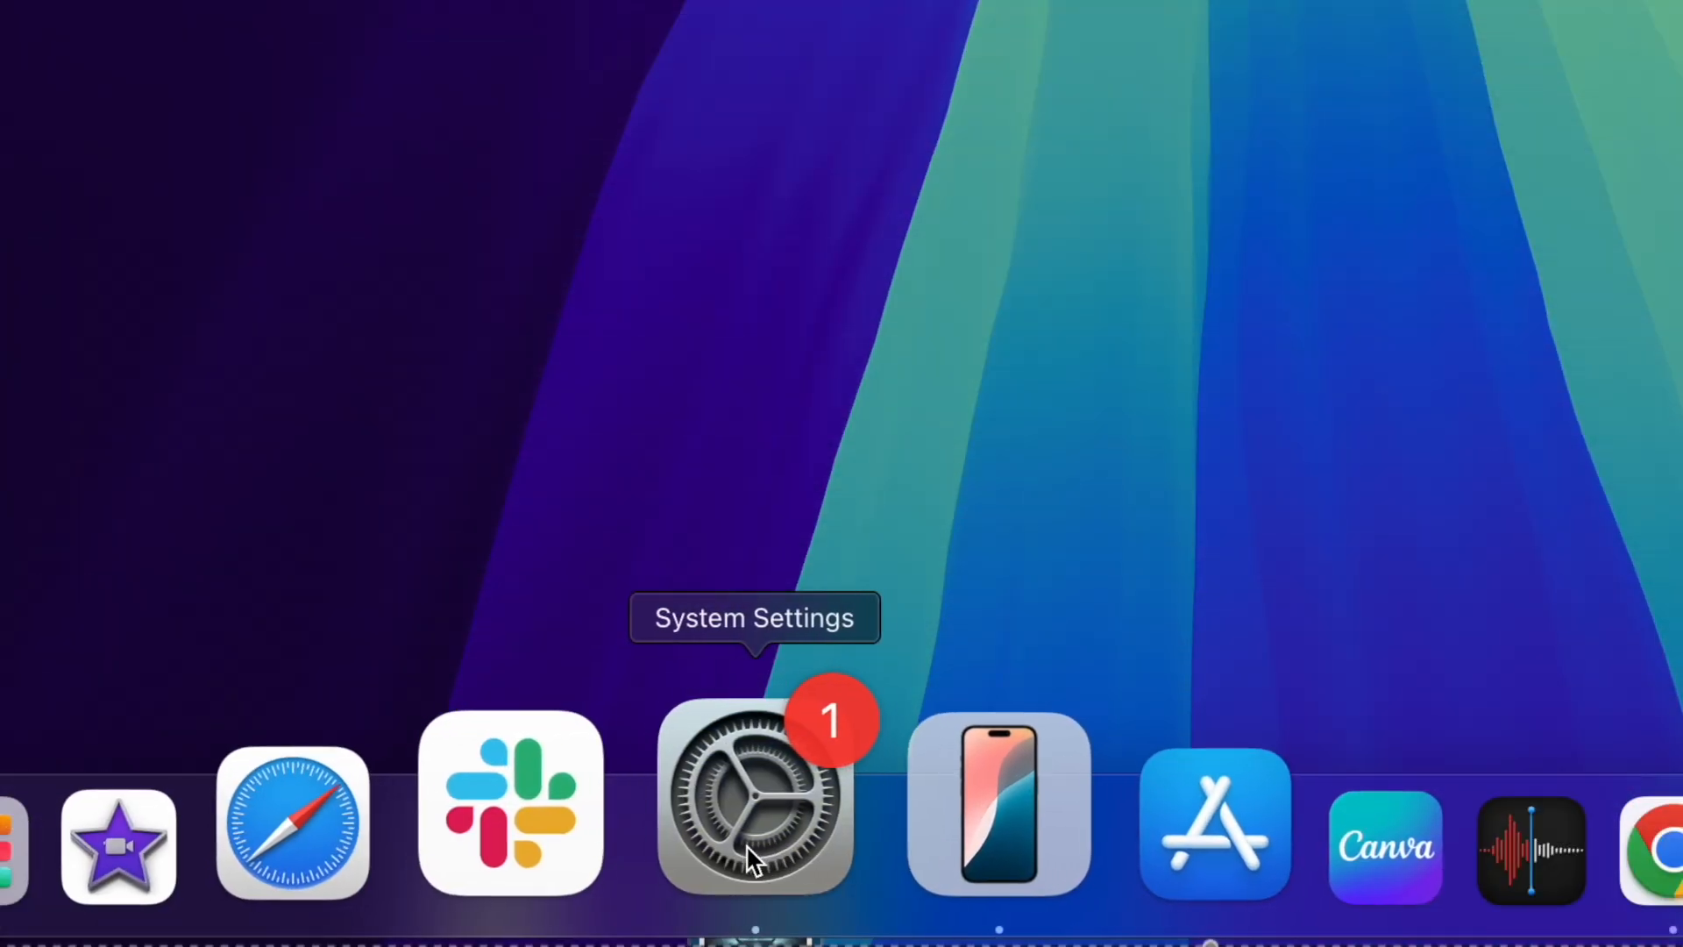
# - Open General > Storage and review the Applications list with sizes and last-accessed dates
pyautogui.click(755, 799)
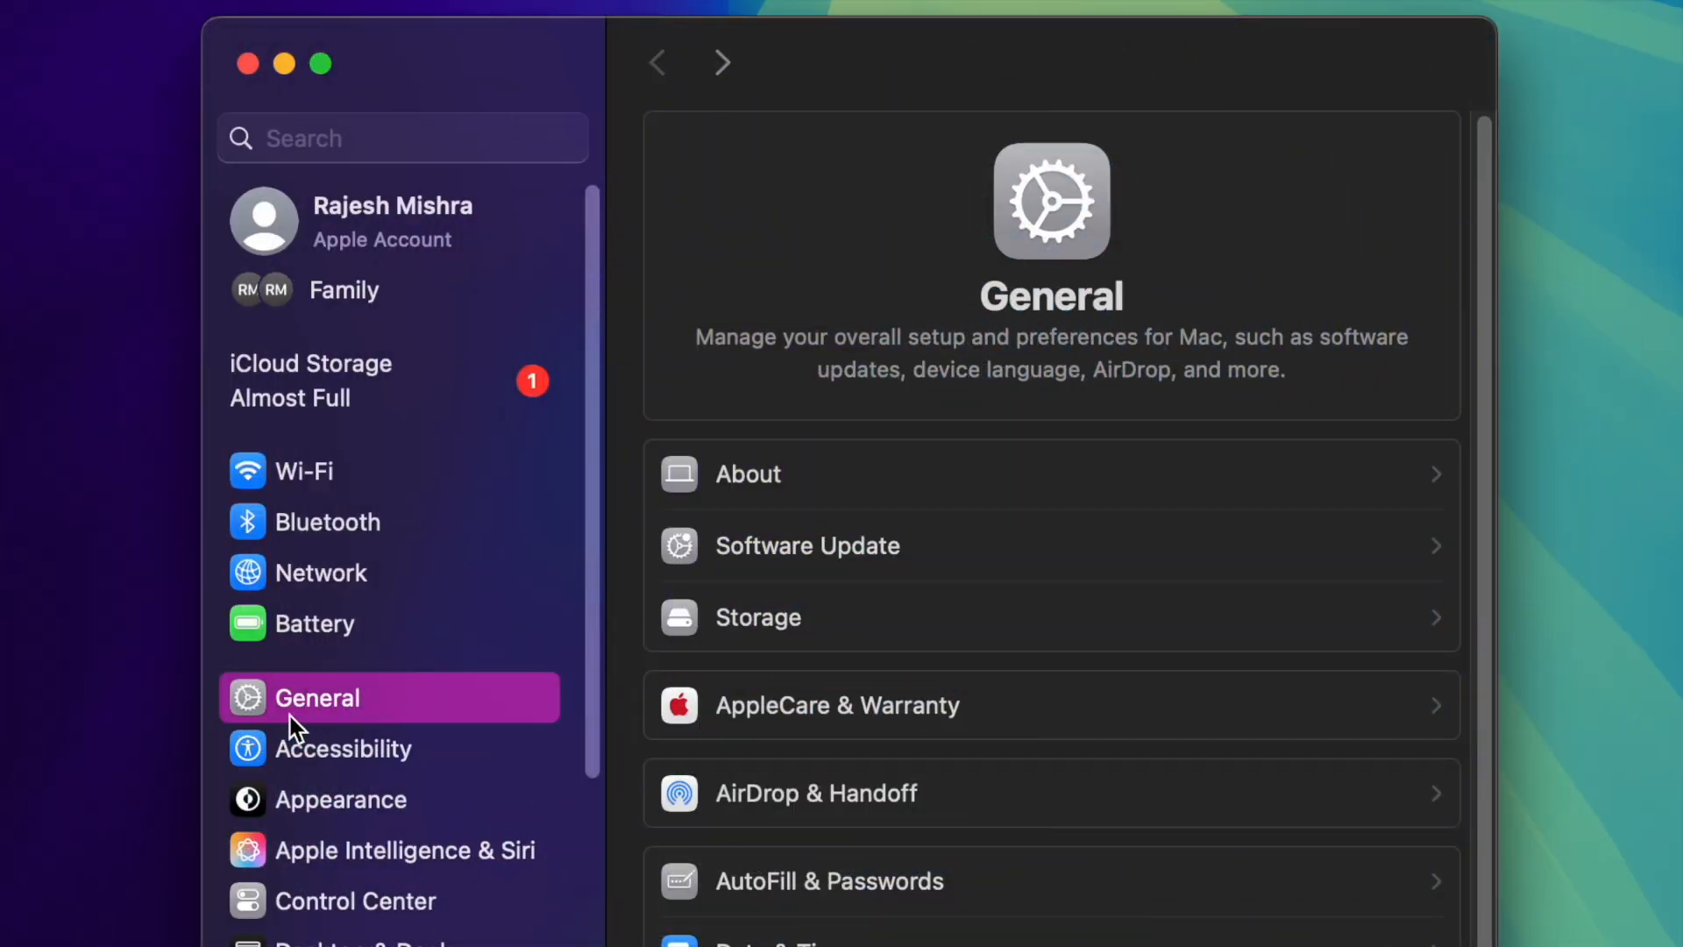
pyautogui.moveTo(831, 598)
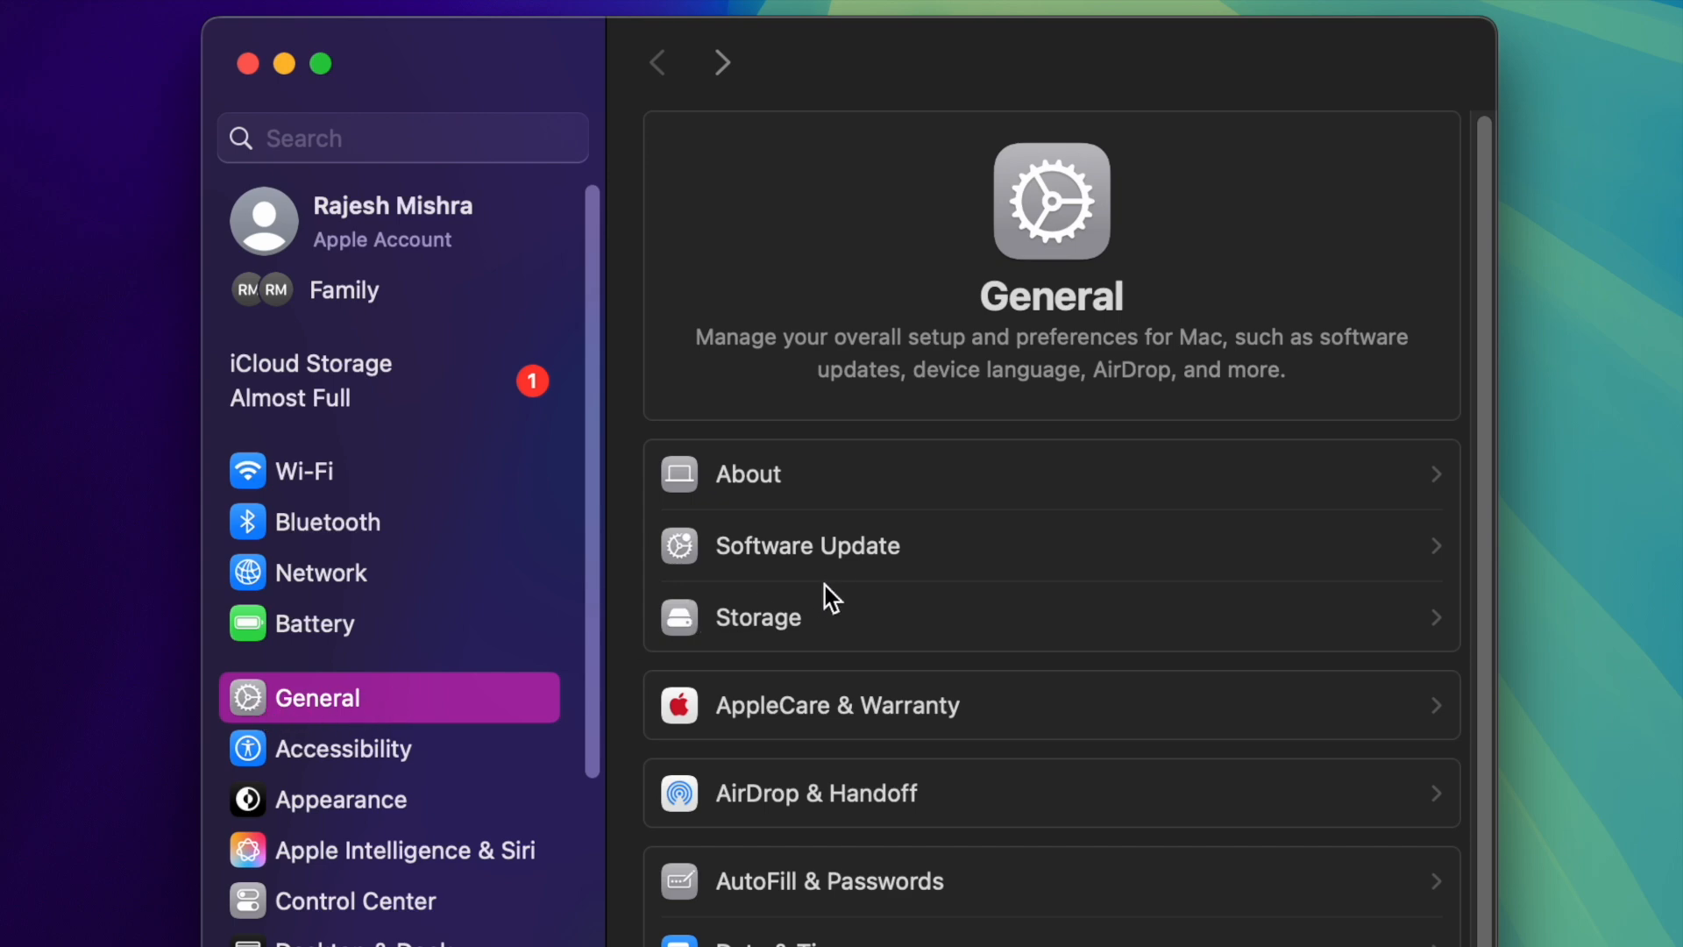
pyautogui.click(759, 617)
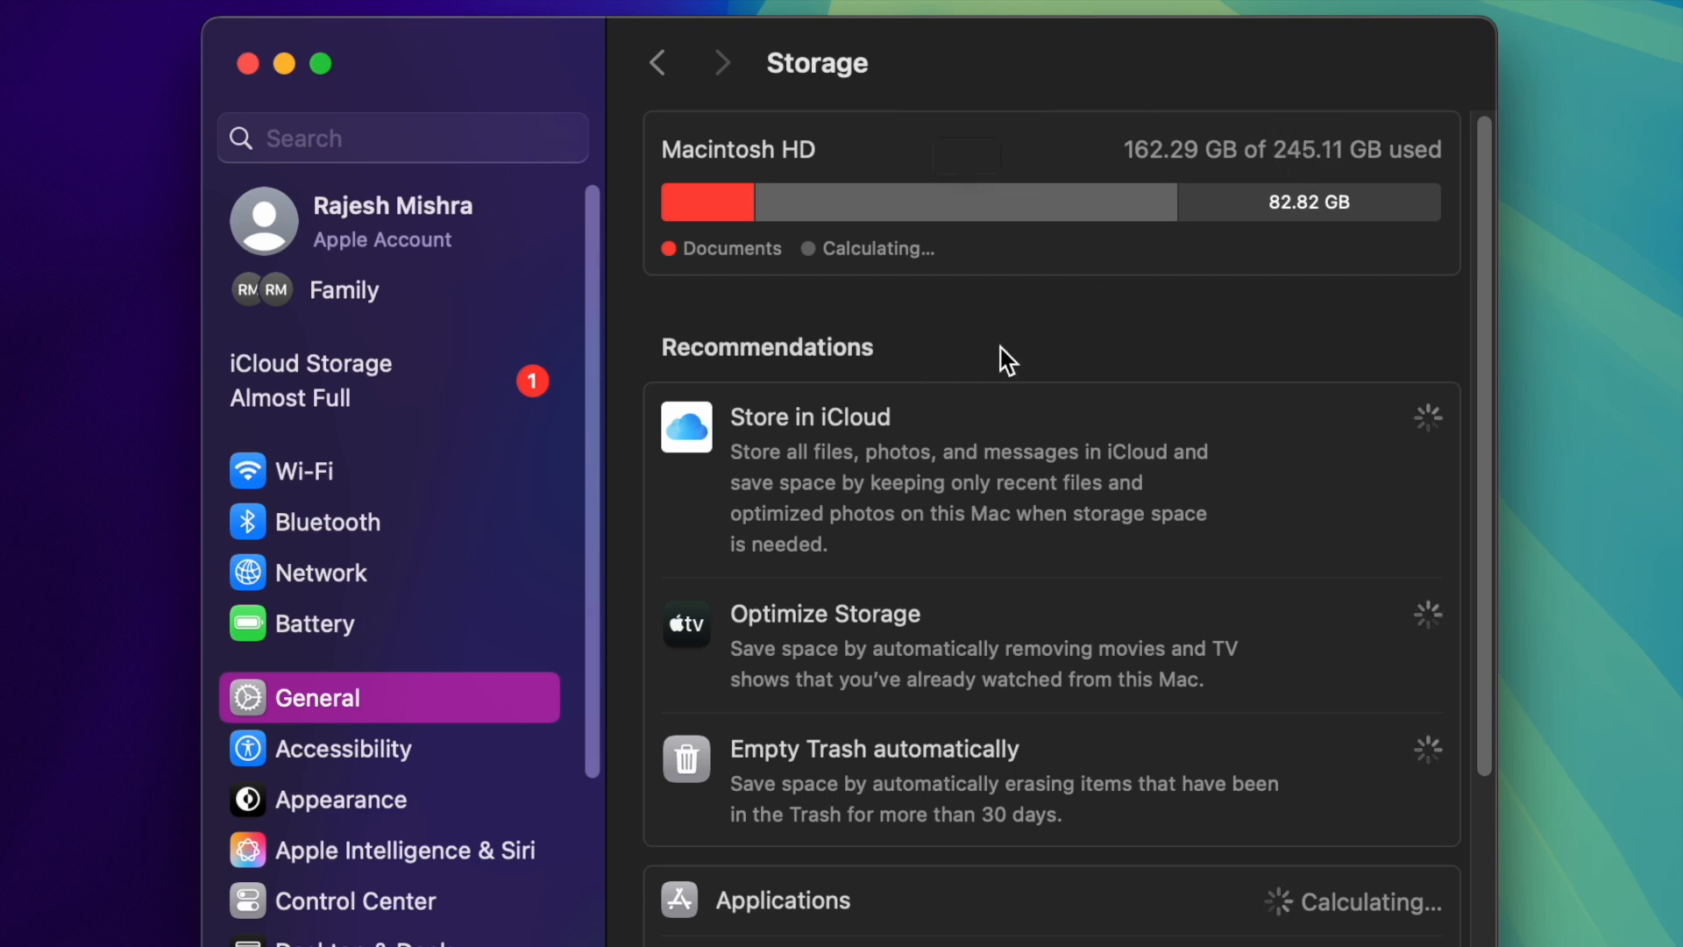
pyautogui.scroll(-3)
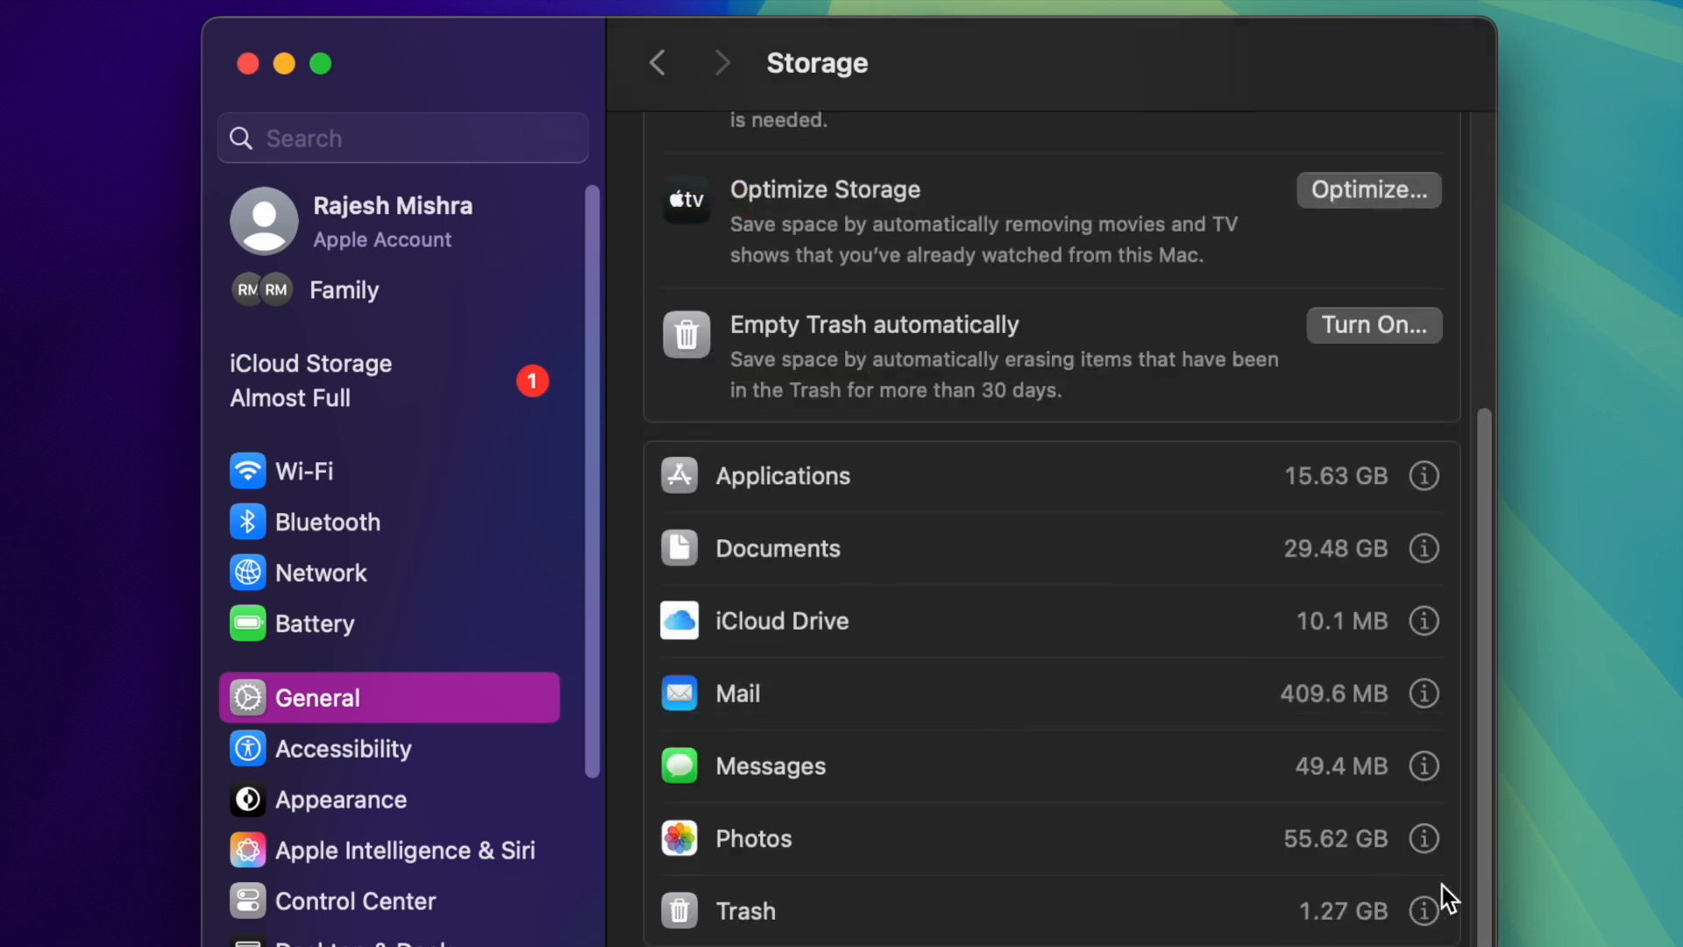
pyautogui.scroll(-3)
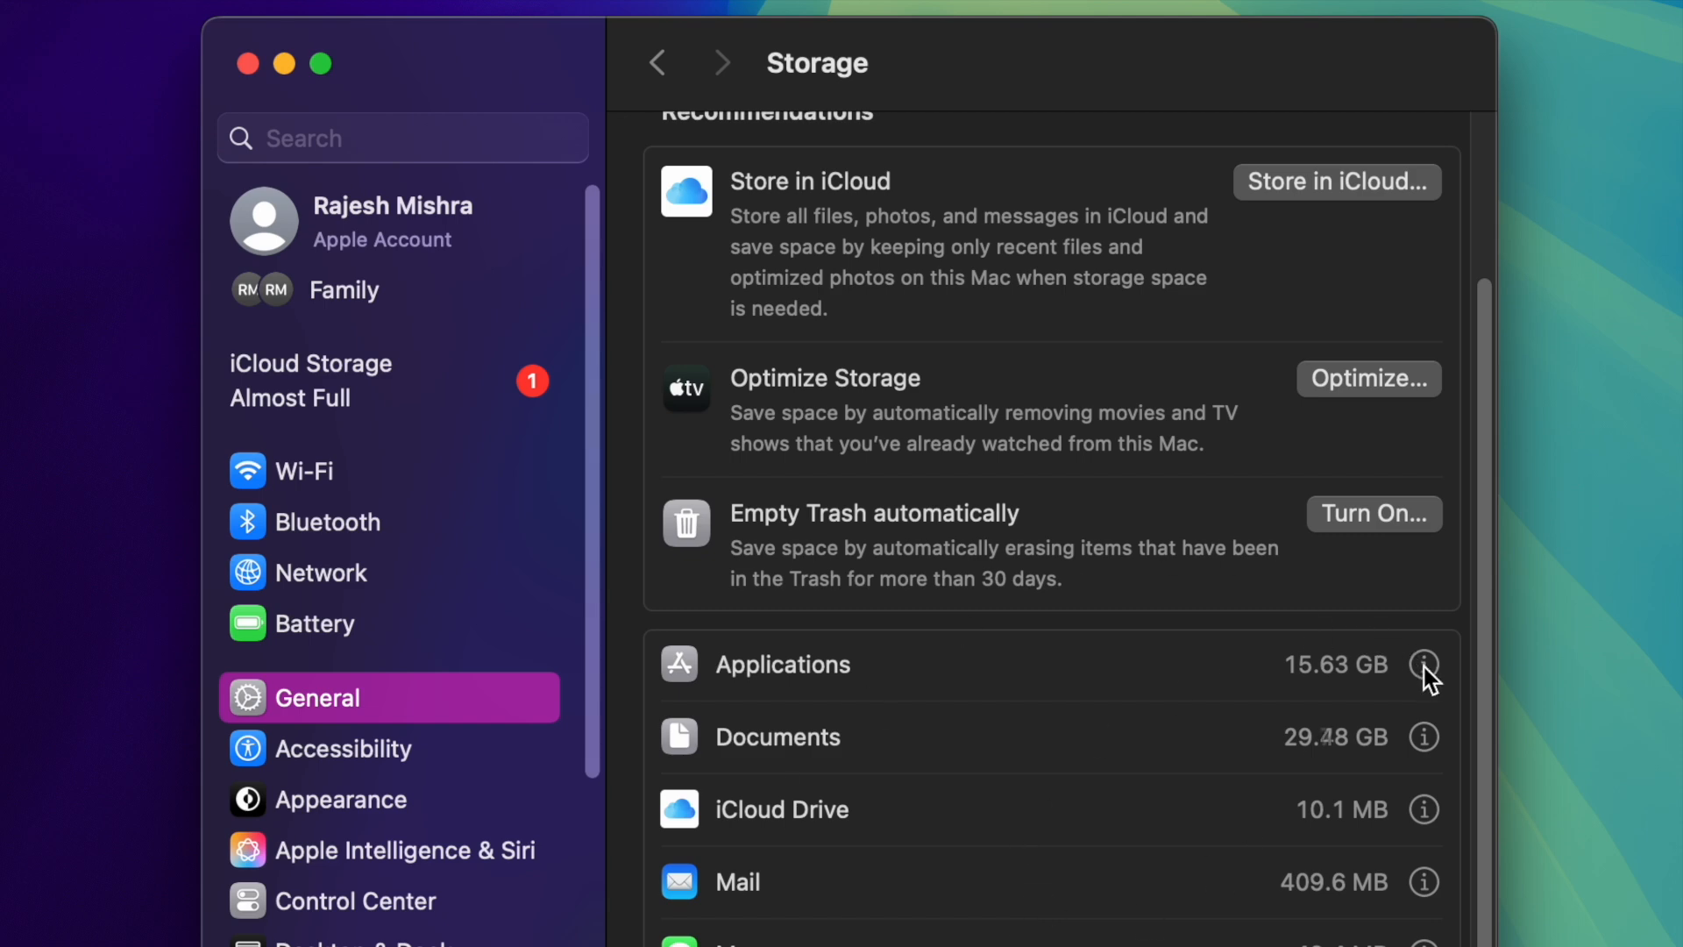
pyautogui.click(1424, 663)
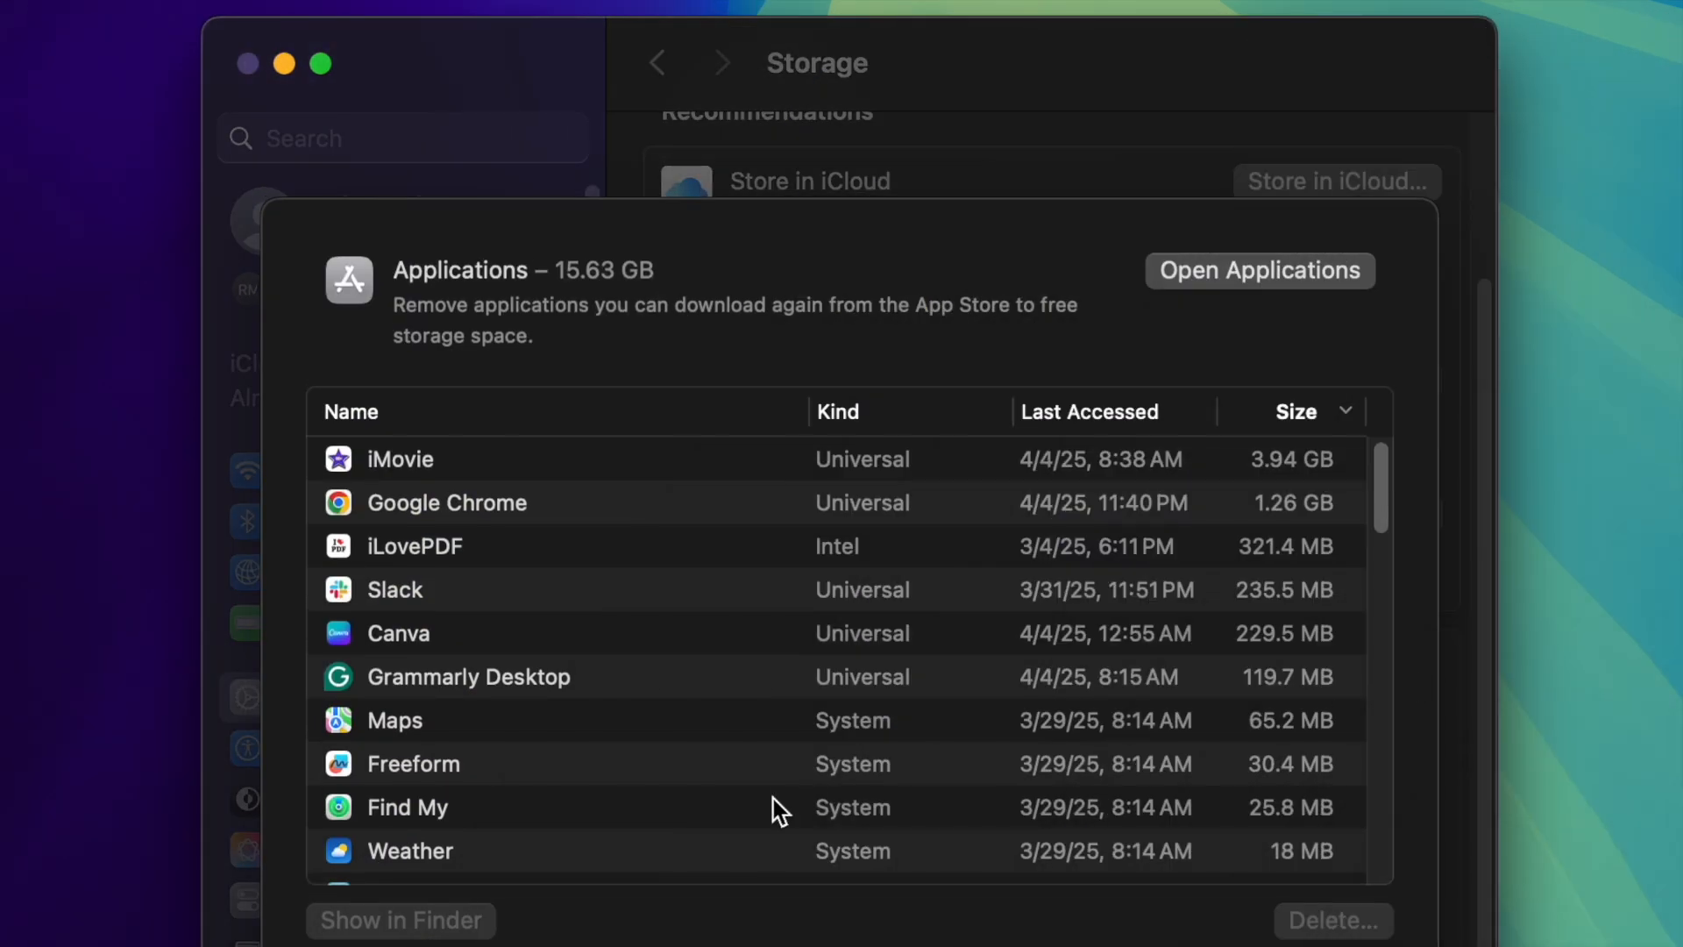
pyautogui.moveTo(873, 435)
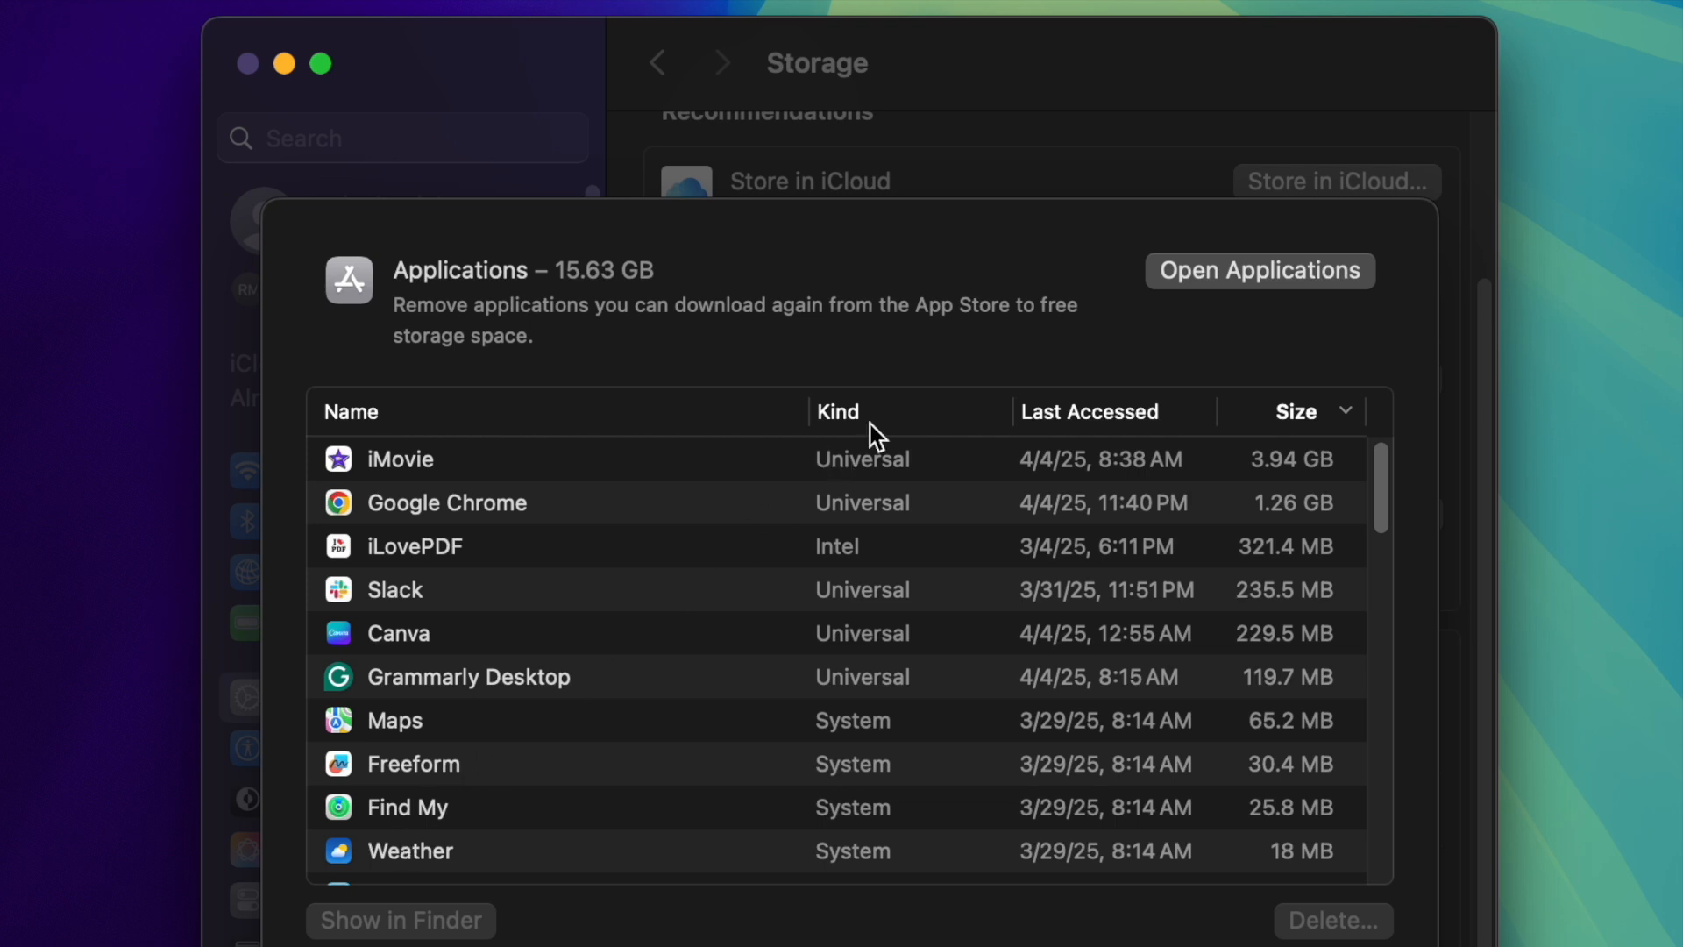
pyautogui.moveTo(544, 926)
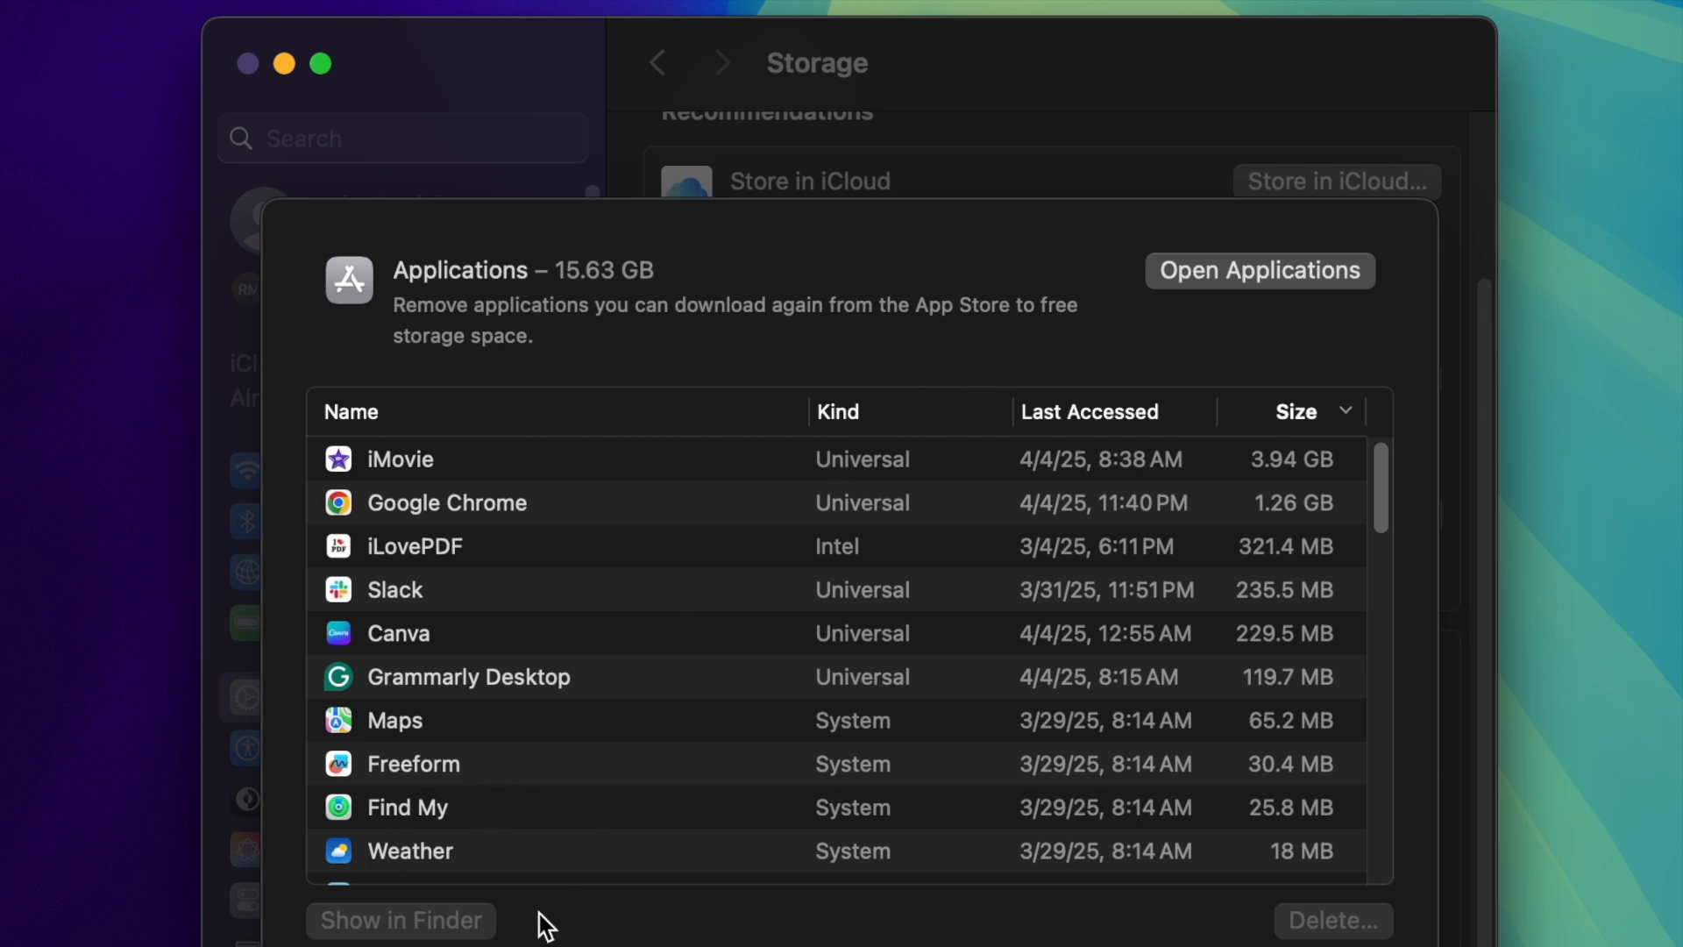
pyautogui.scroll(-3)
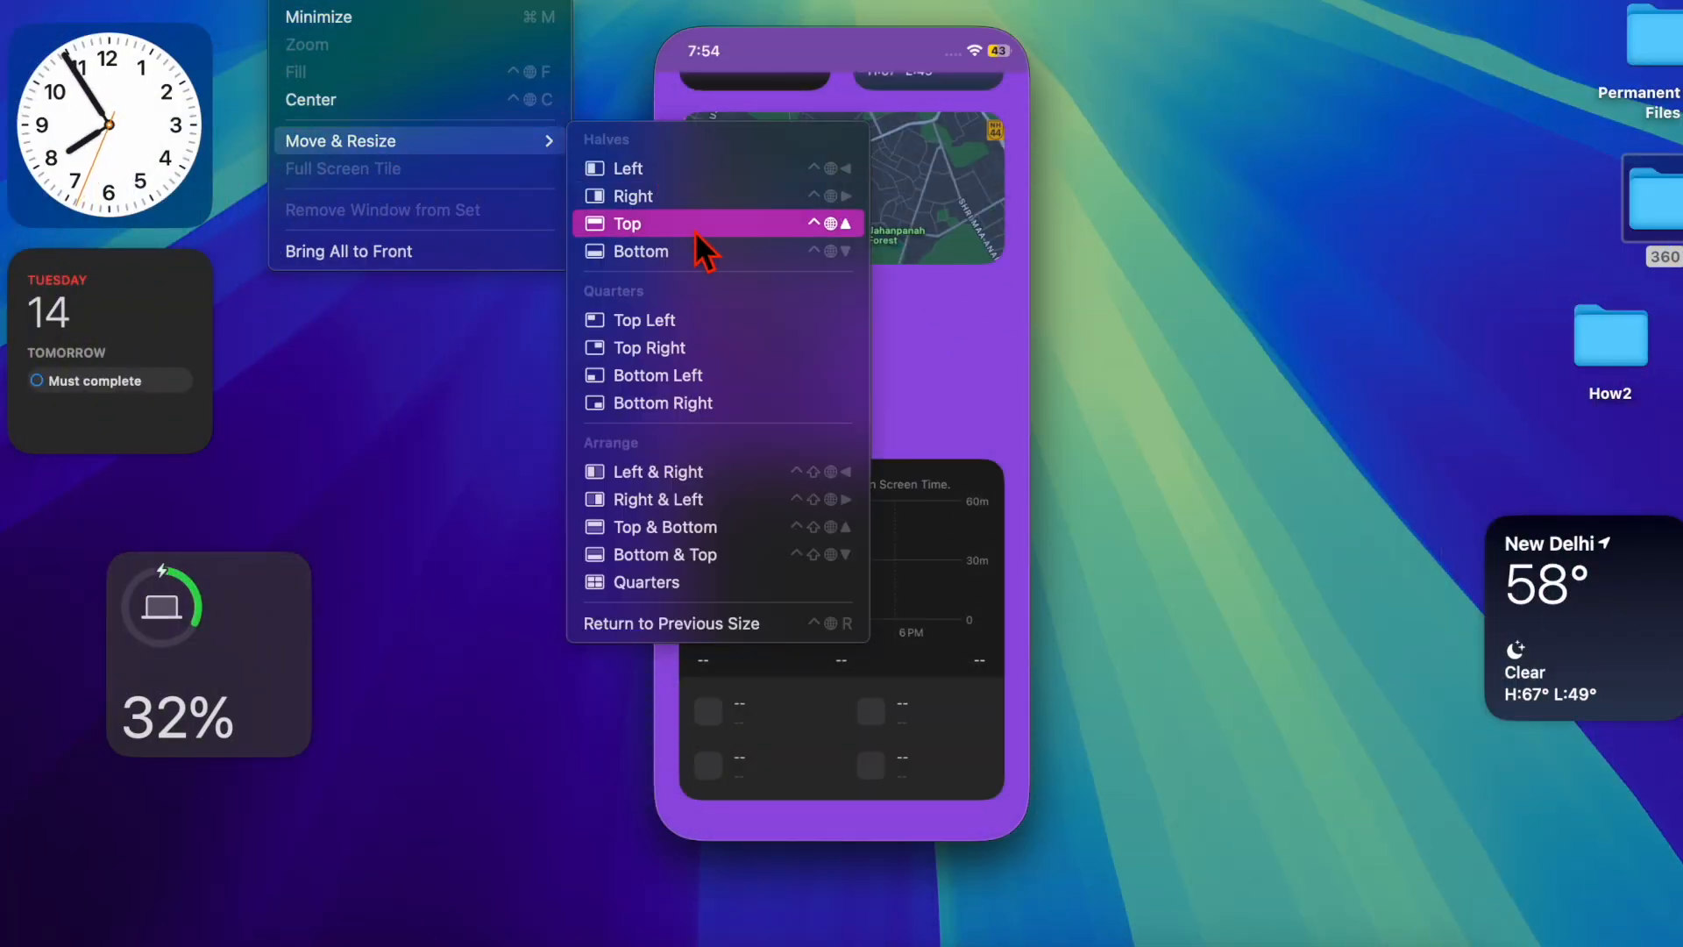
pyautogui.moveTo(673, 362)
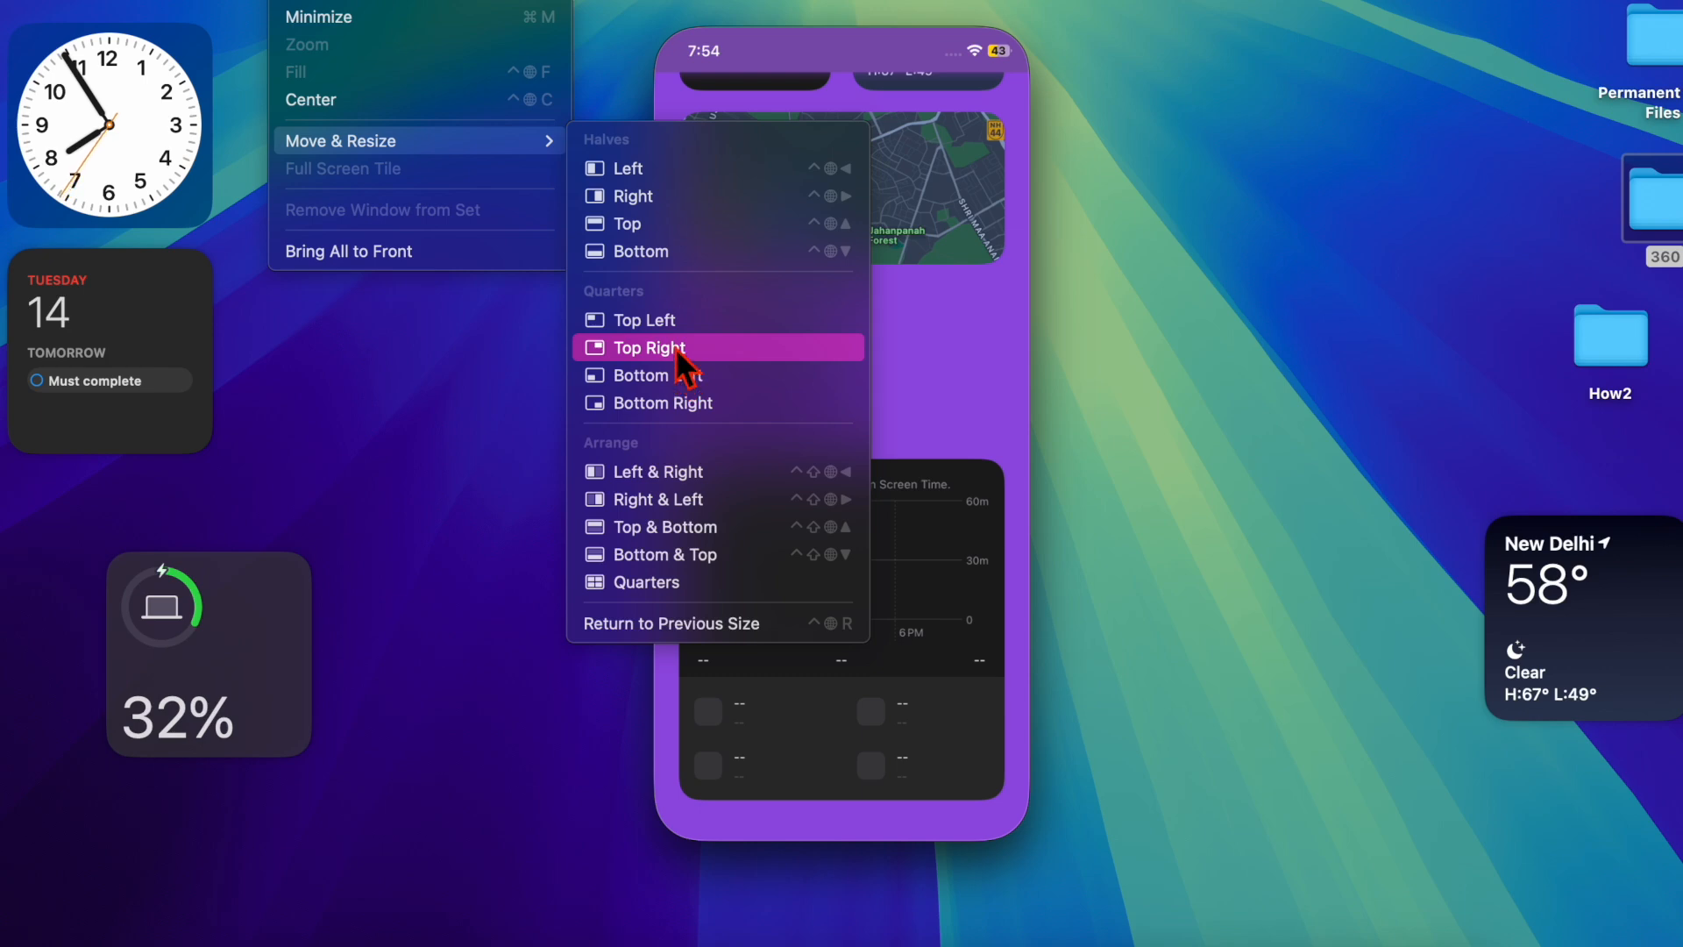